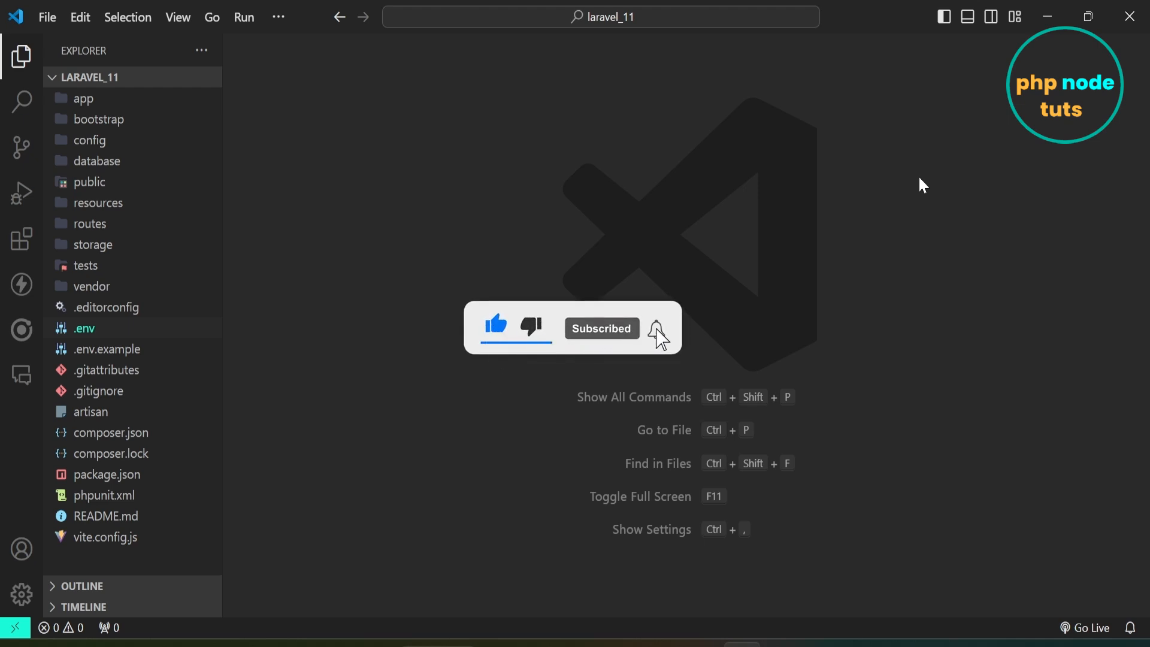
Show the .env file and highlight the DB_DATABASE value laravel_11
click(657, 328)
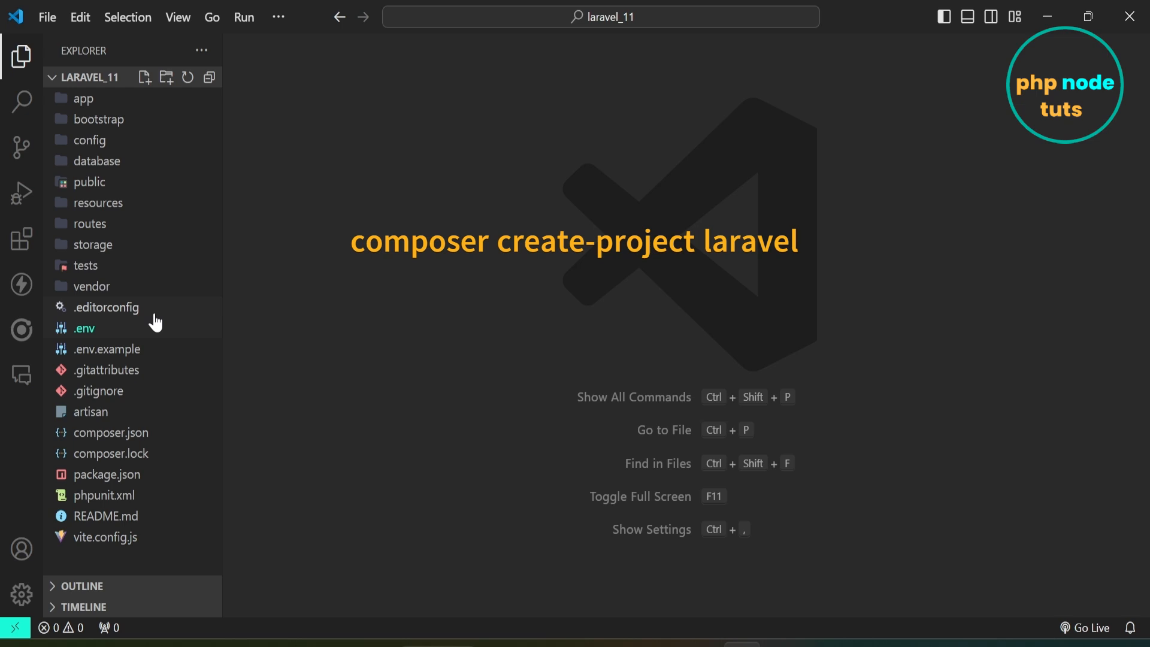
click(84, 328)
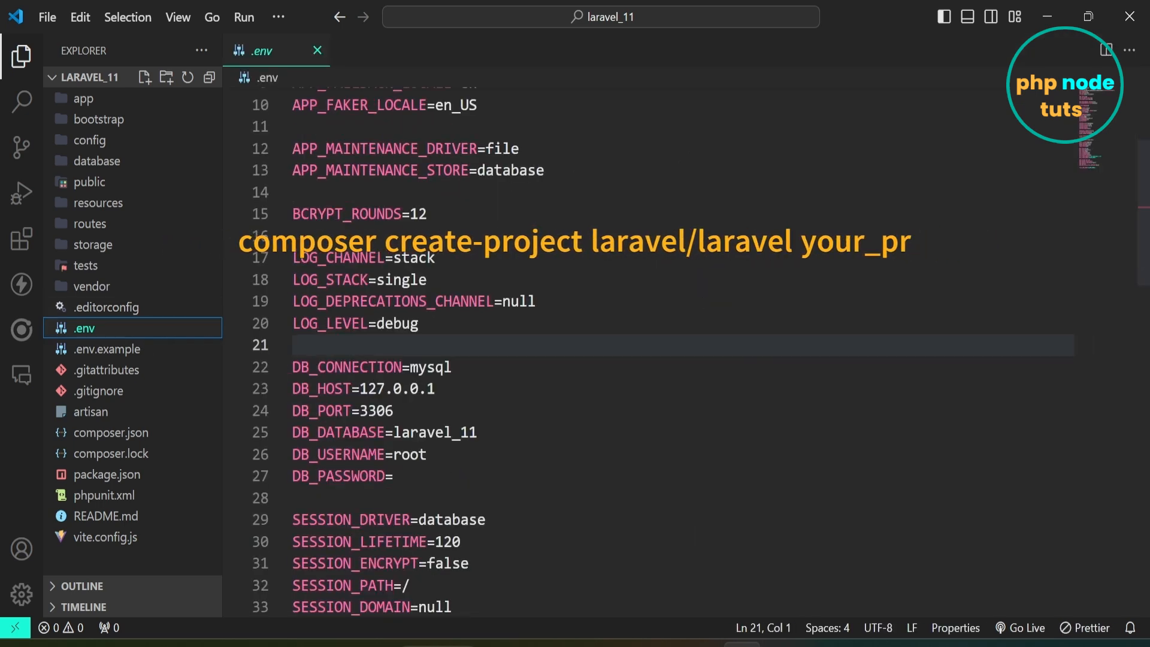
double_click(430, 368)
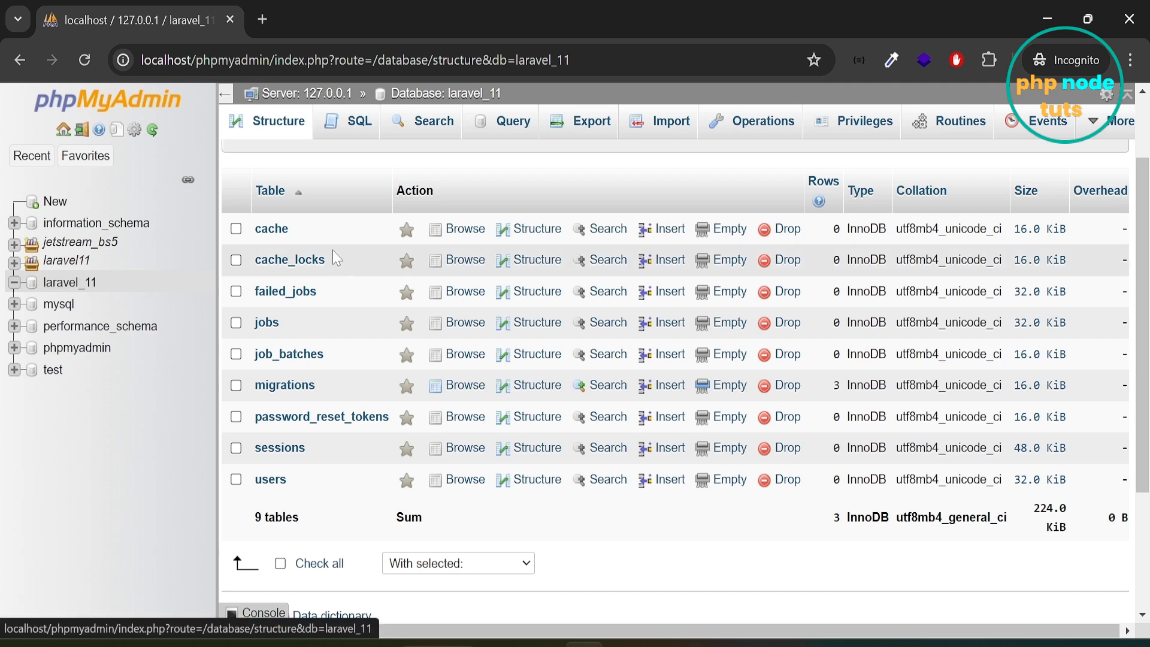
mouse_move(360, 377)
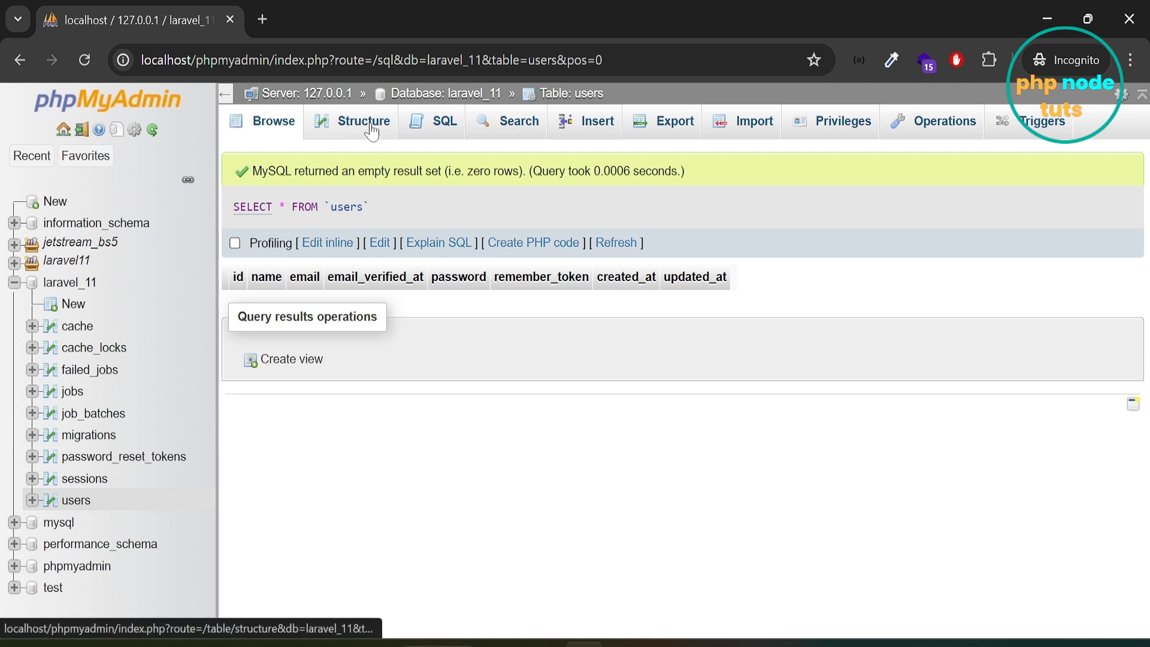
Show the users table's column definitions in the Structure view
click(360, 121)
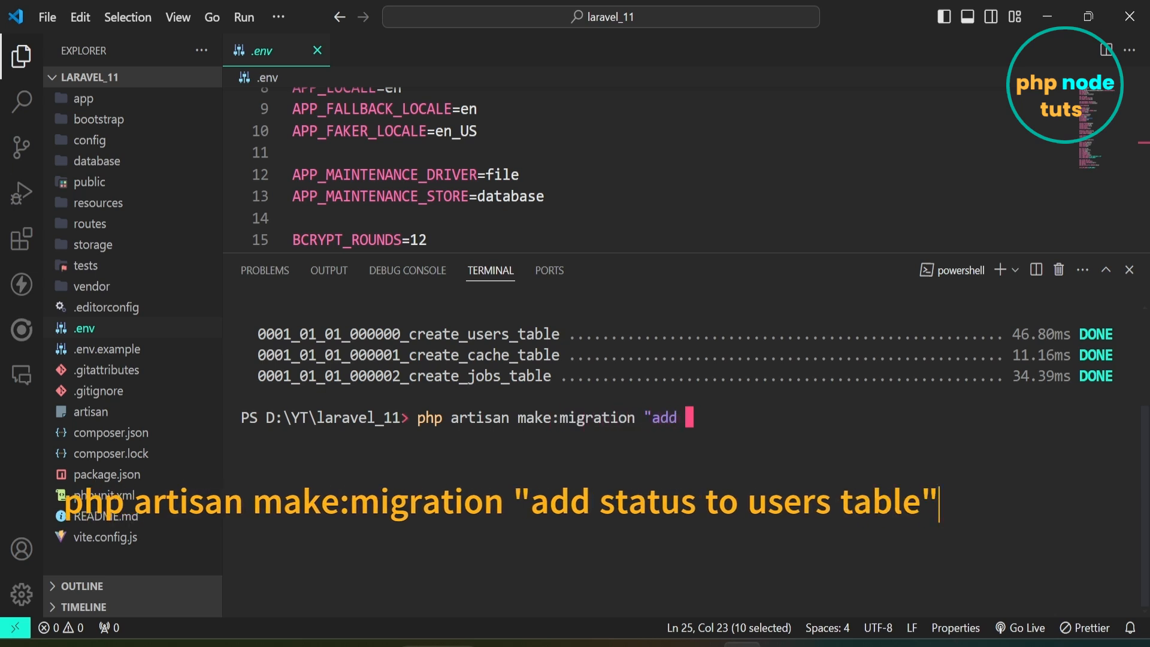
Run php artisan make:migration "add status to users table" in the terminal
text(status to users table")
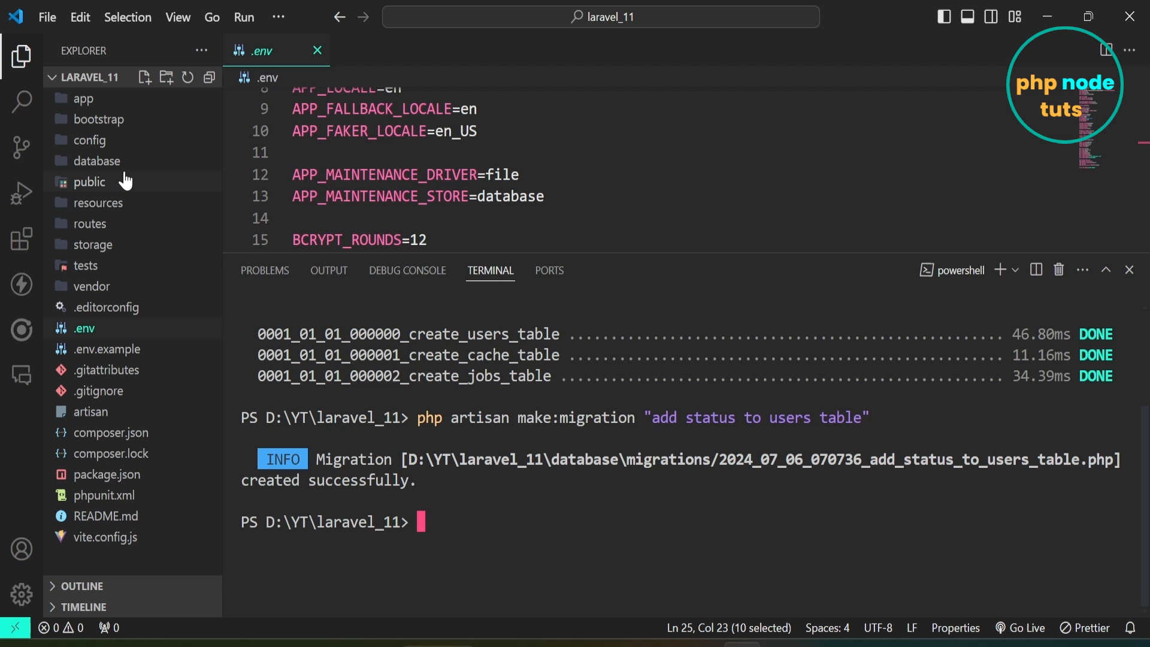
In the add_status migration's up(), write $table->boolean('status')->default(false);
click(98, 160)
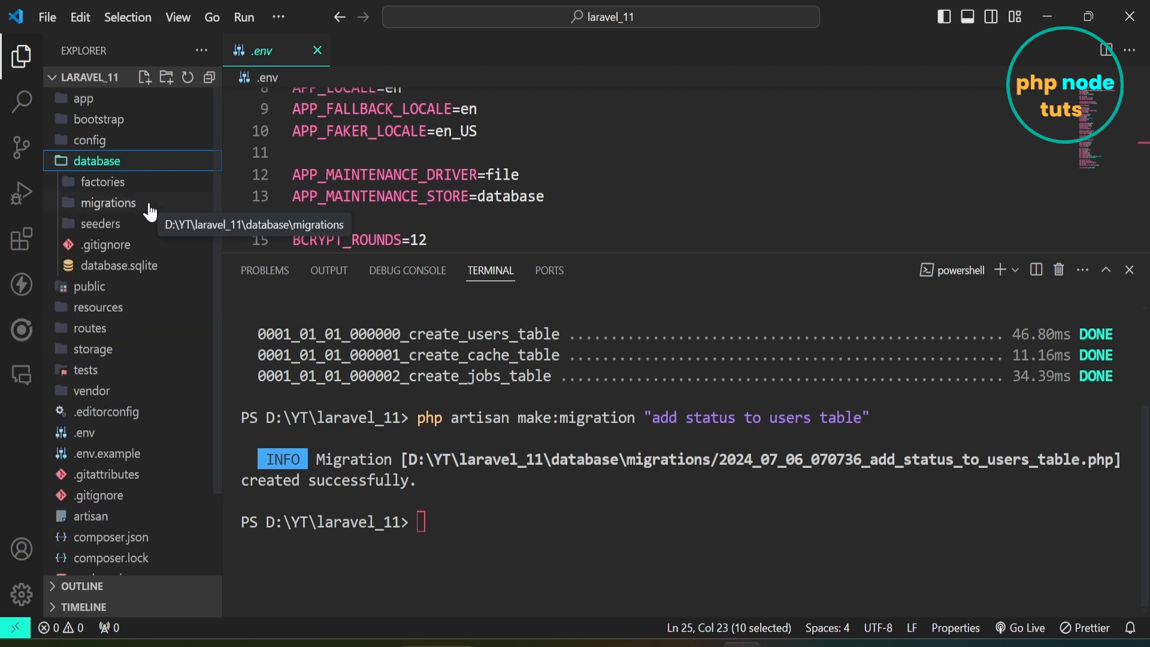
click(133, 286)
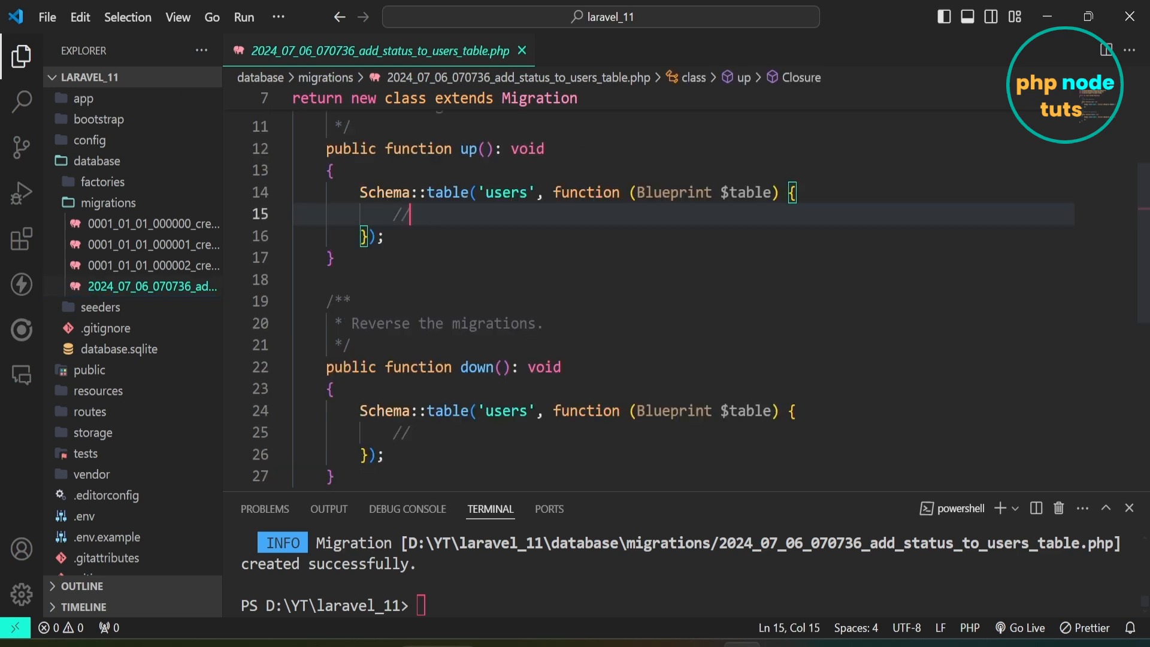
key(Backspace)
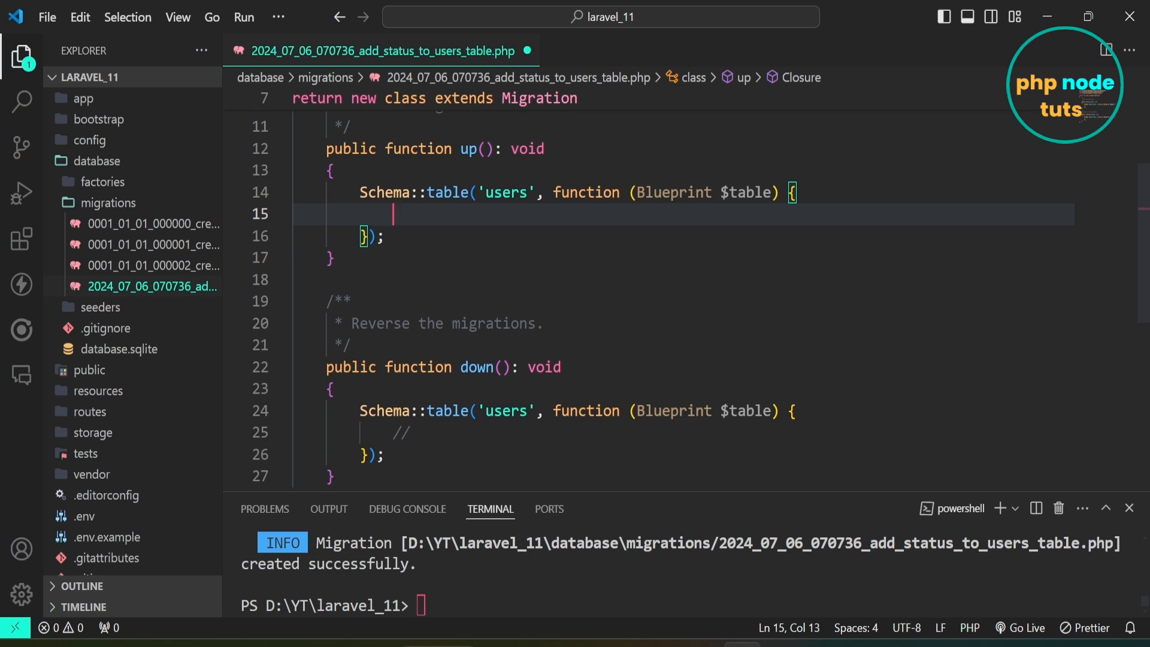
text($table)
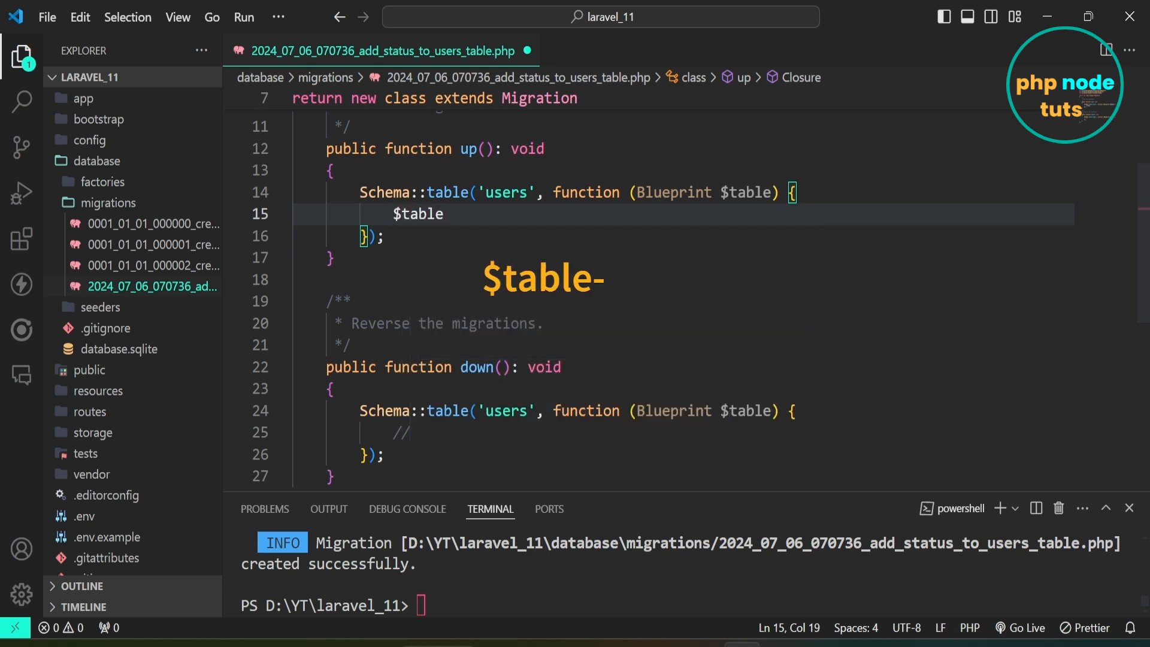
text(->boolean()
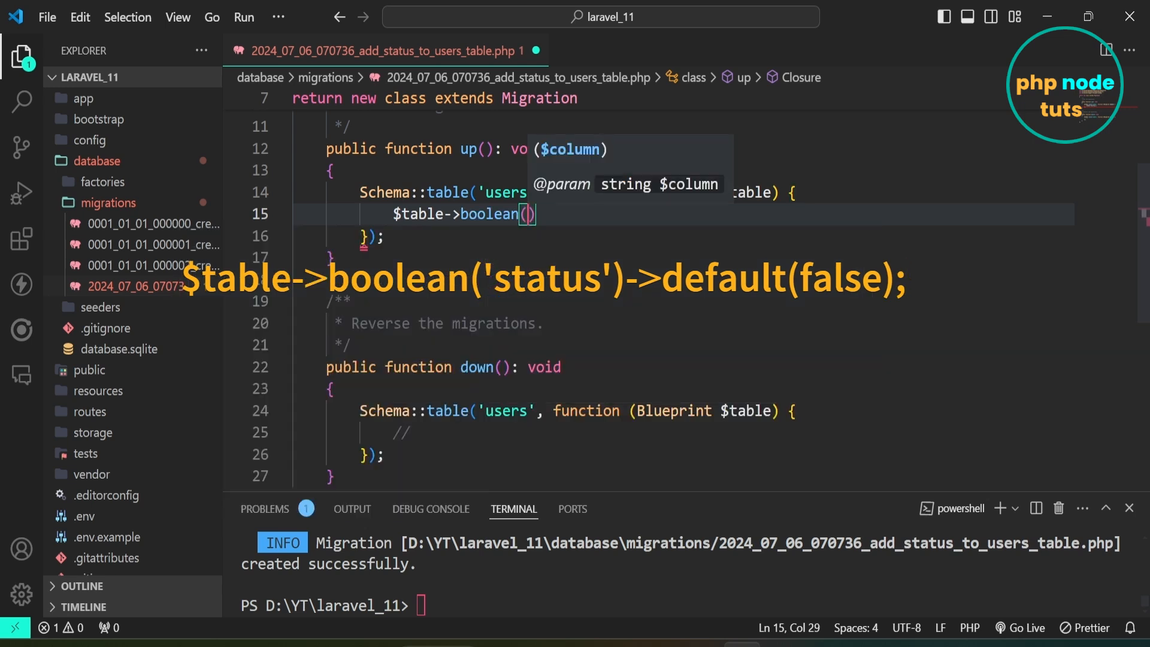
text('status')
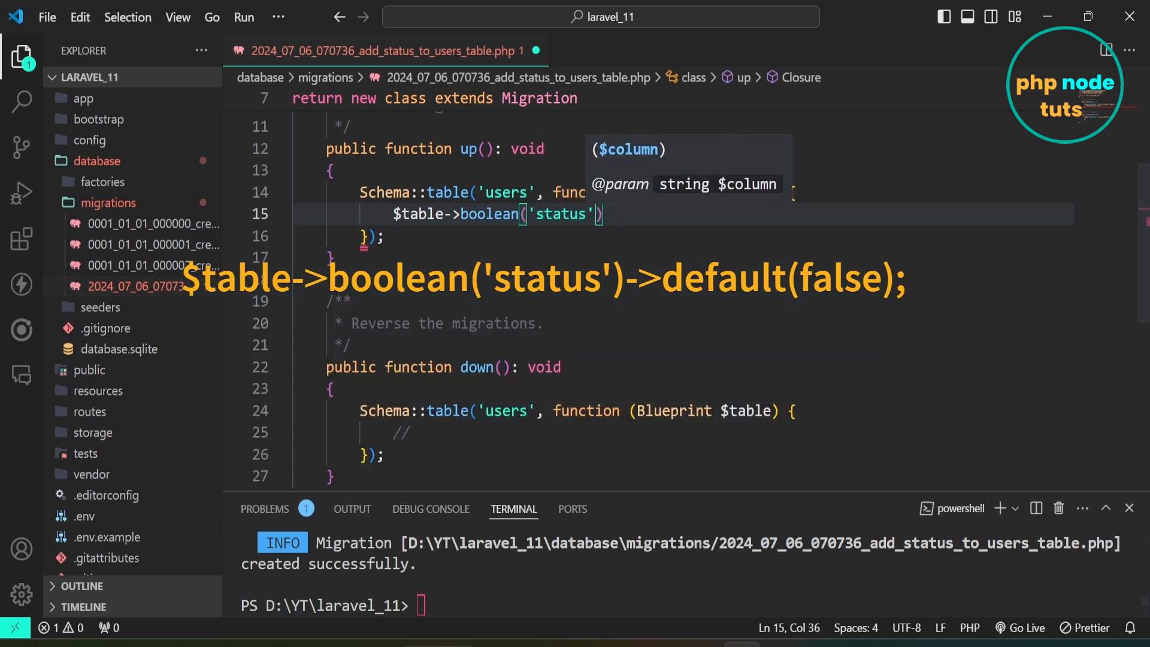
text(->)
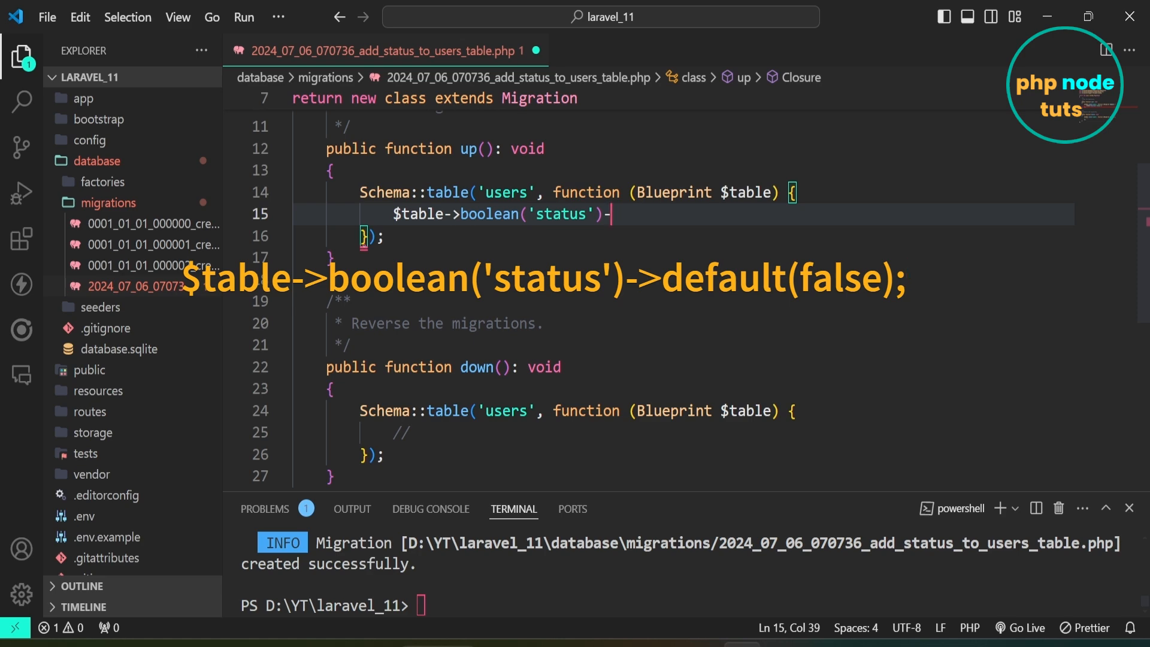
text(>)
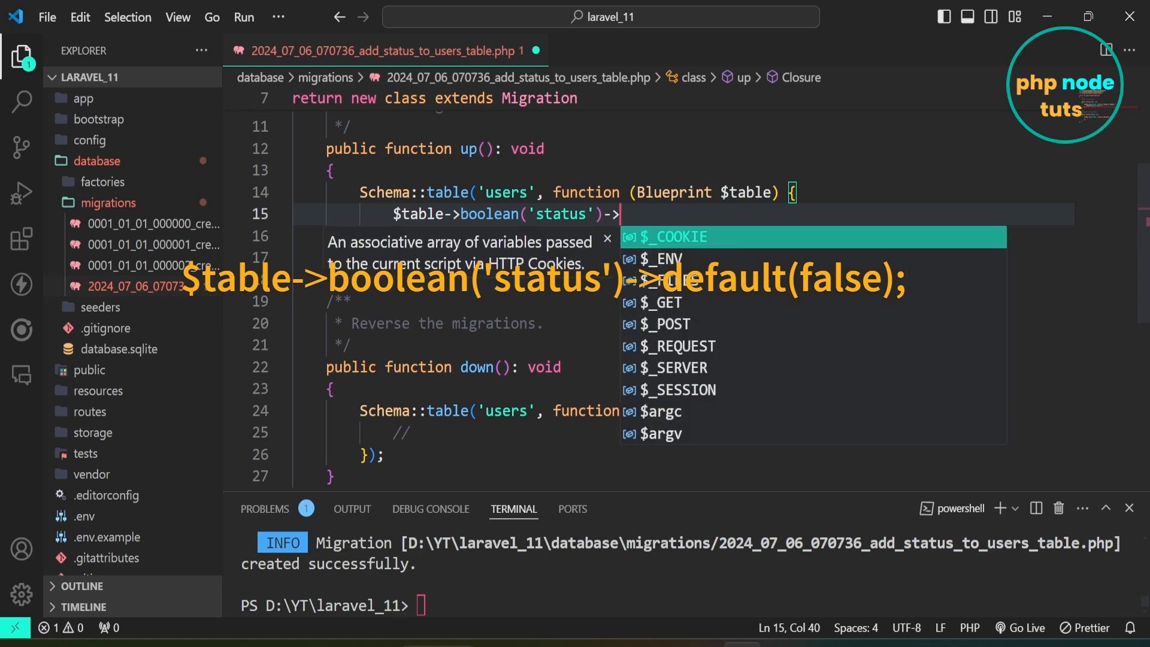
text(default()
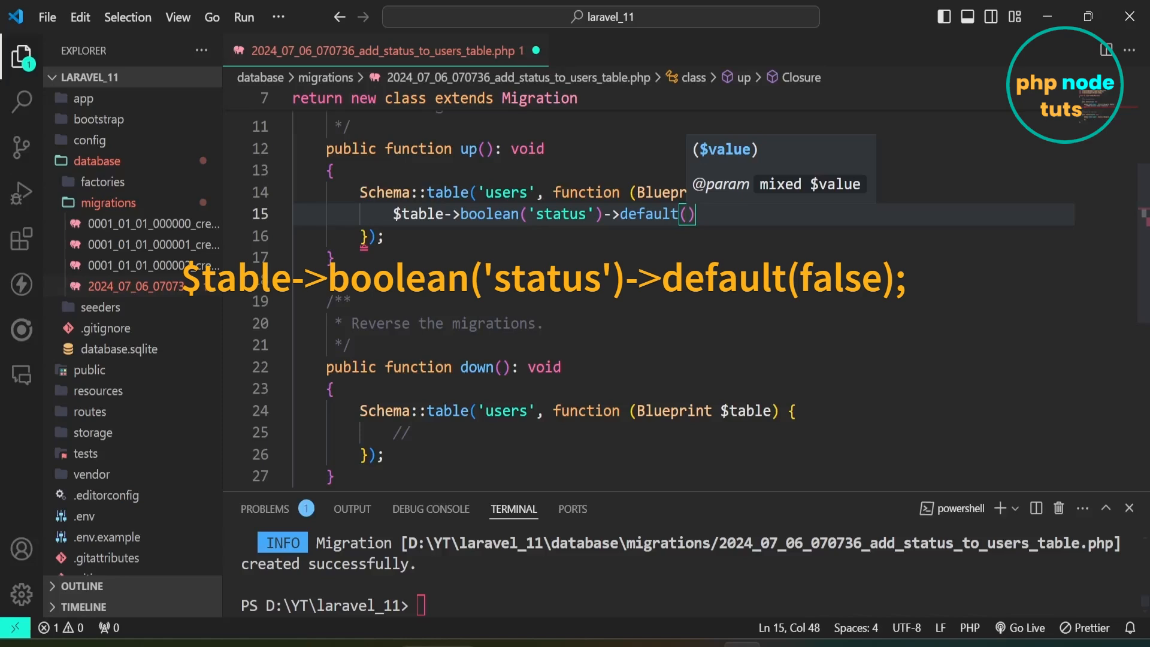
text(false)
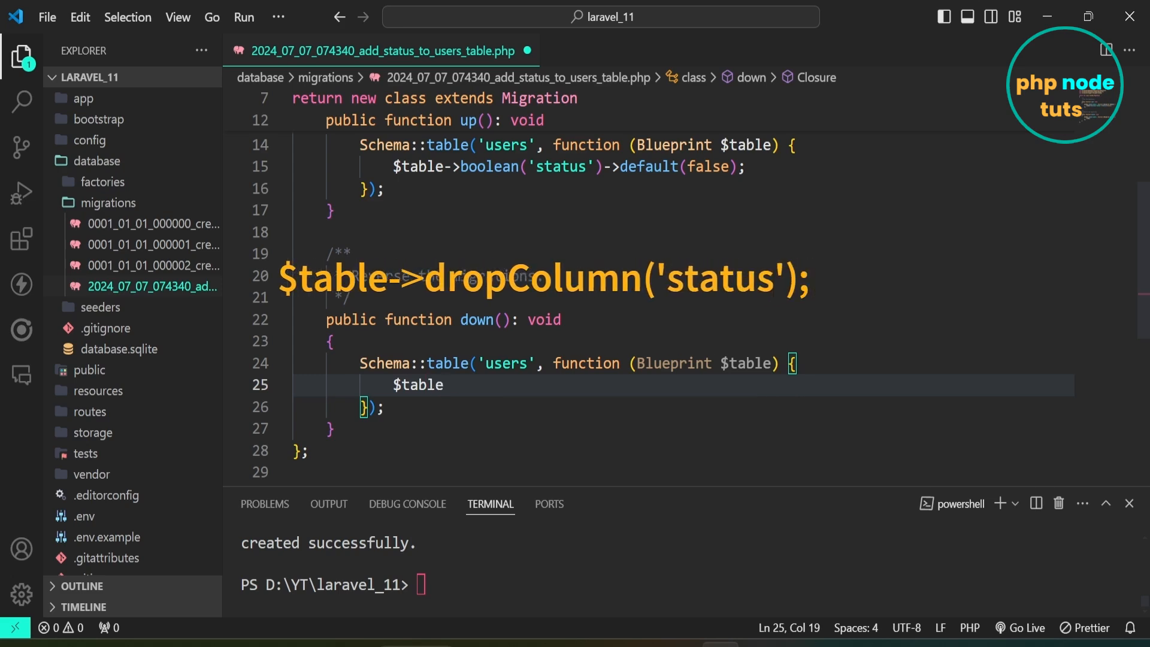
In down(), write $table->dropColumn('status'); save, and start a php artisan command
text(->drop)
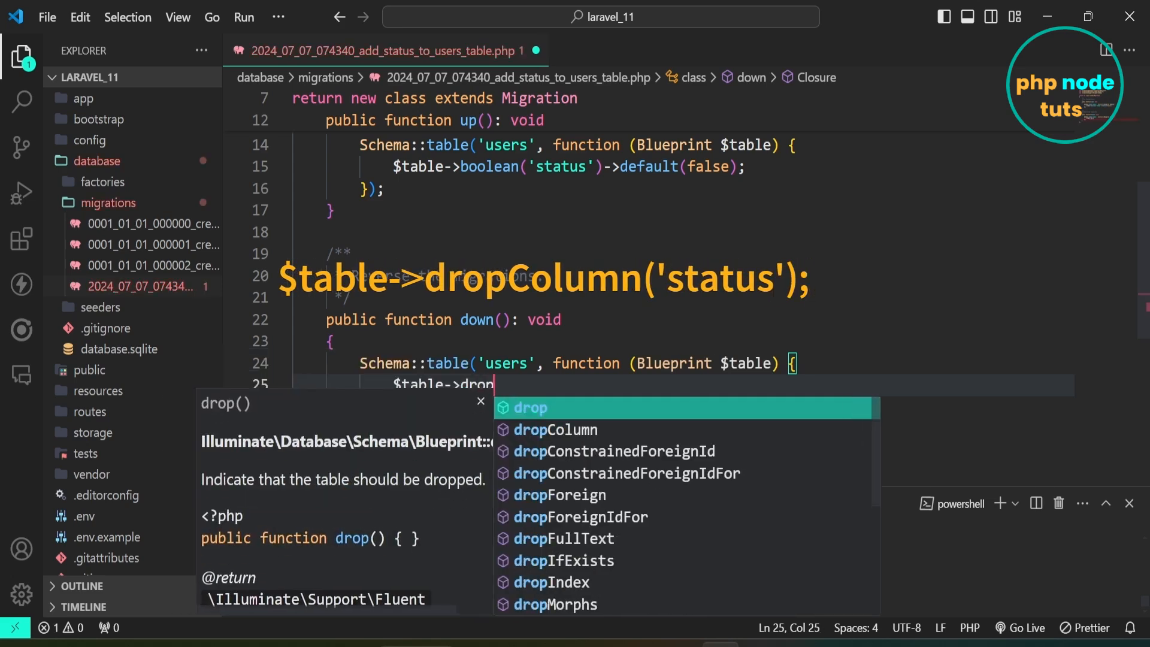
click(555, 429)
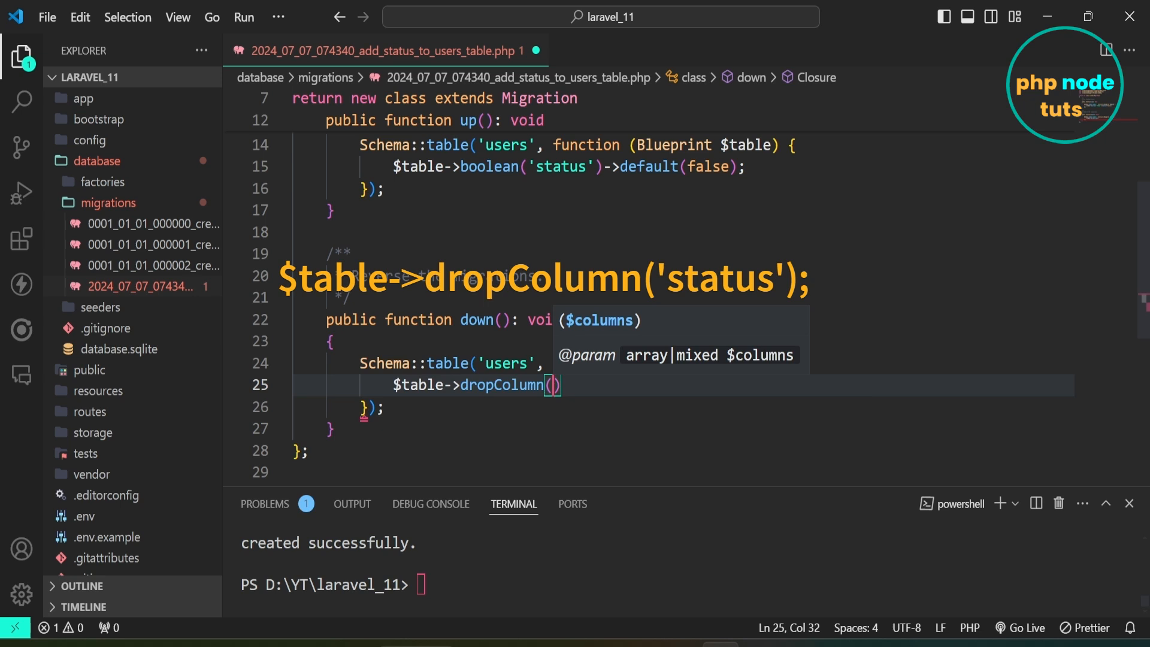
text('sta')
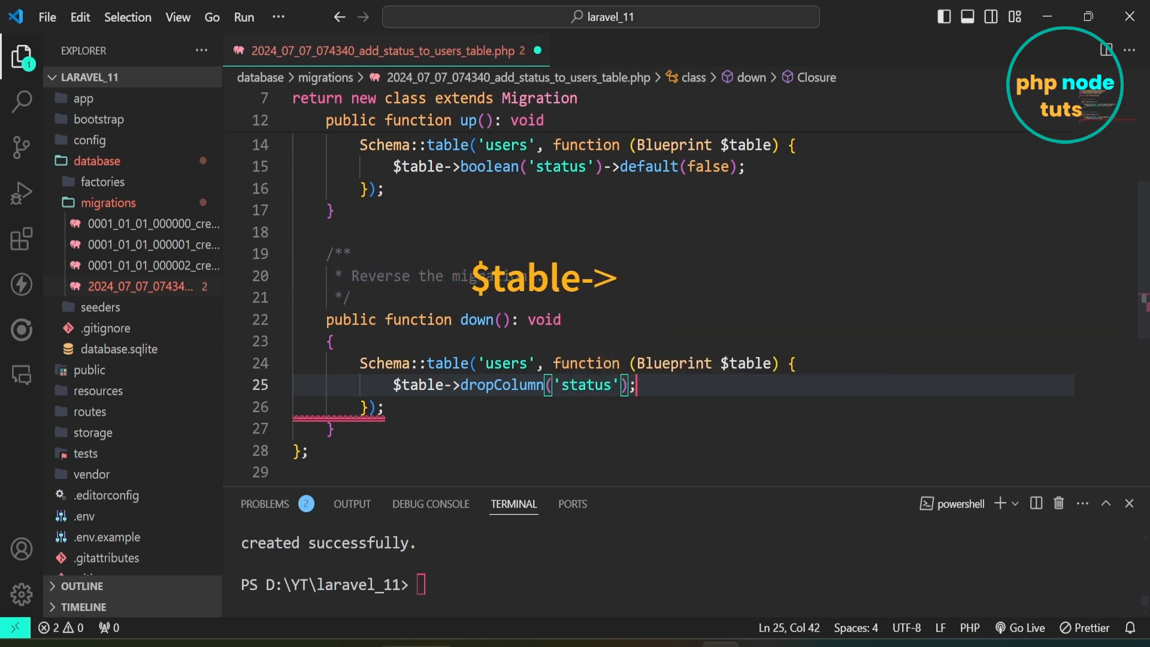
key(ctrl+s)
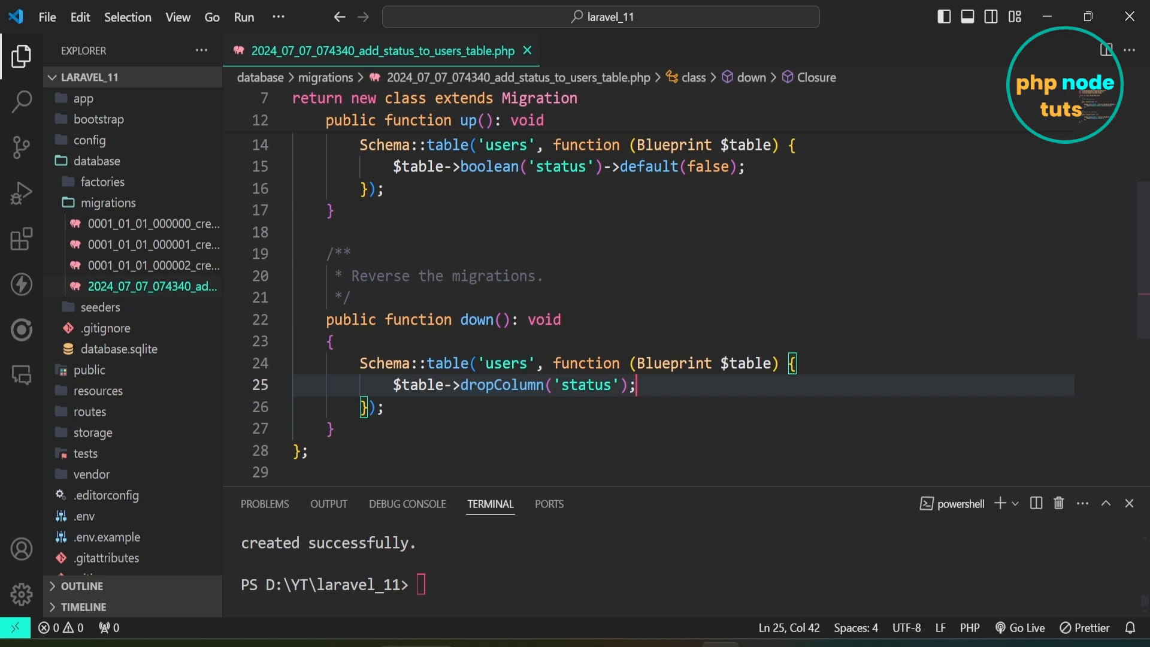
text(php ar)
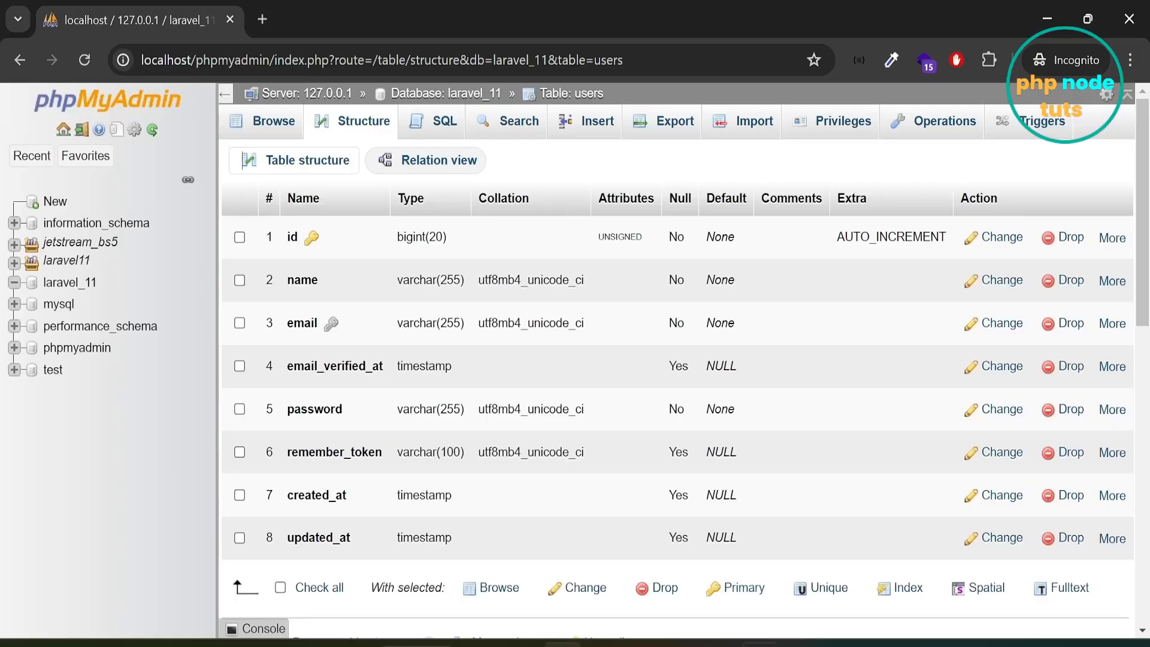
List laravel_11's tables and highlight the status column's tinyint(1) type
click(84, 60)
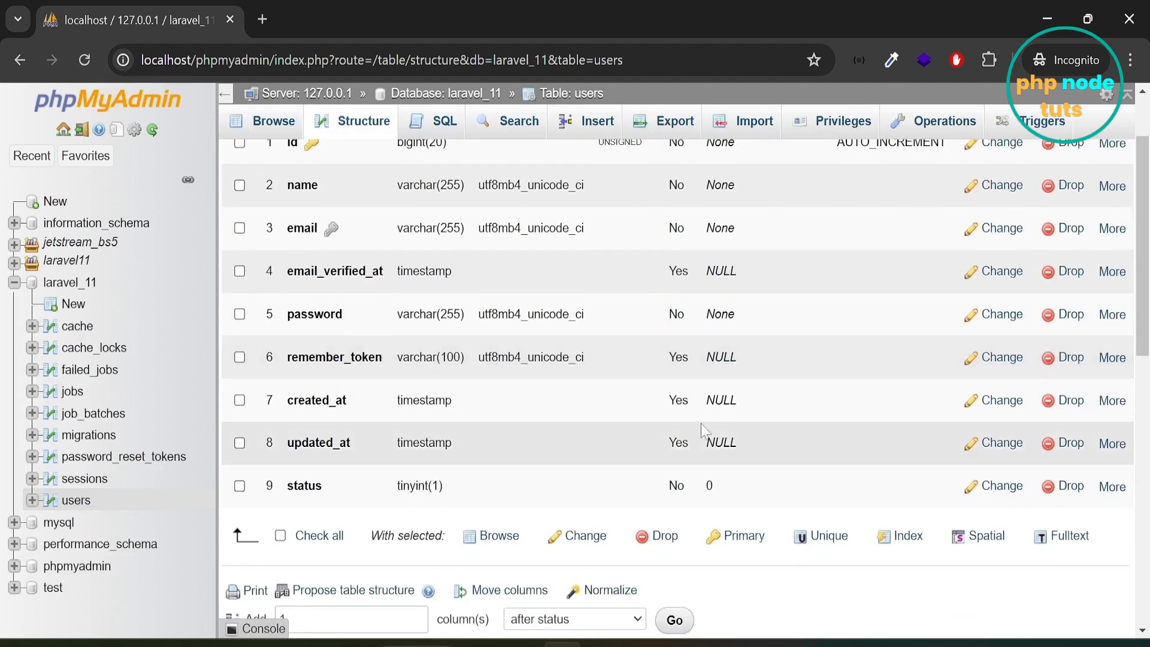
double_click(303, 485)
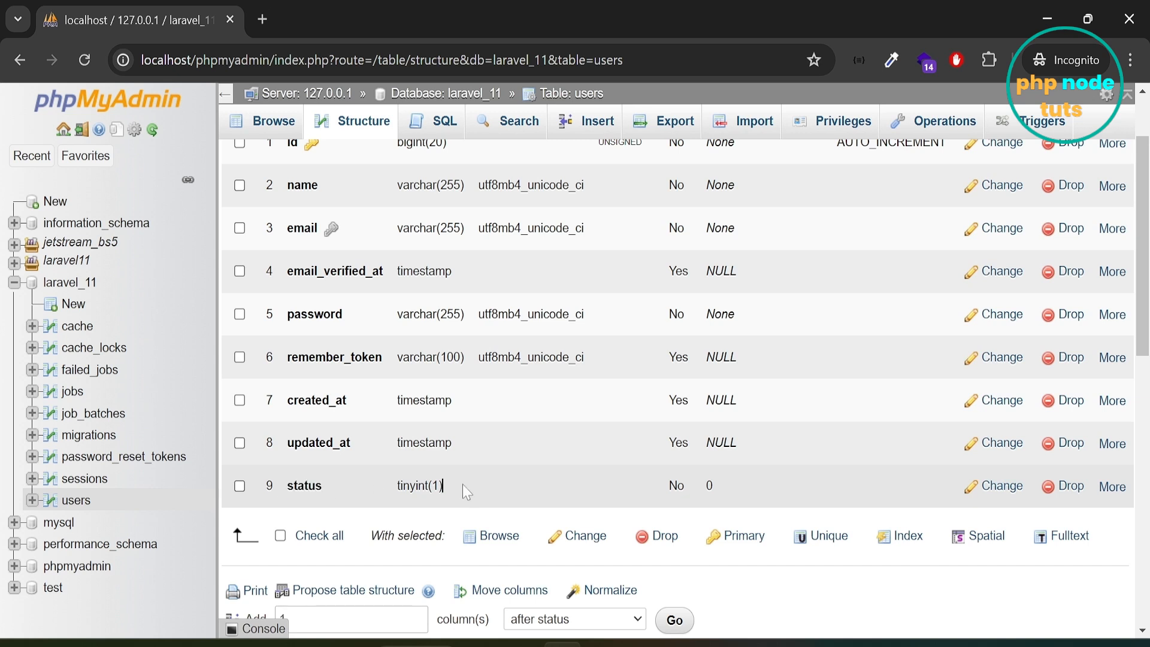
double_click(420, 485)
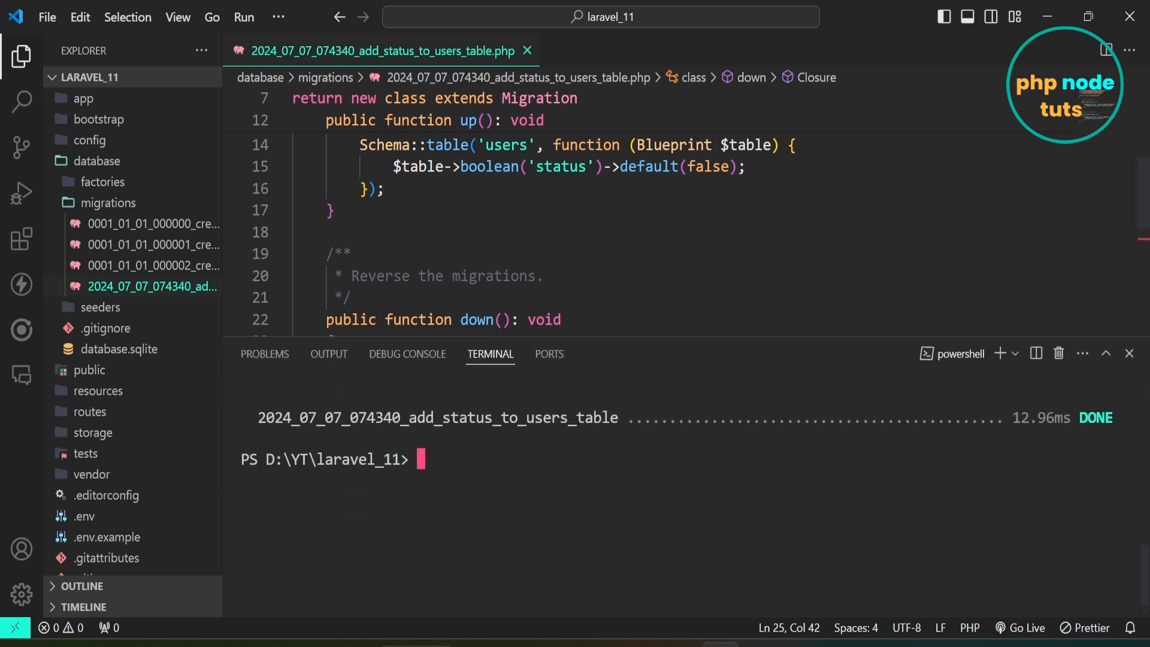
Enter php artisan make:migration "add username to users table" in the terminal
text(php artisan make:migration "add username to users table)
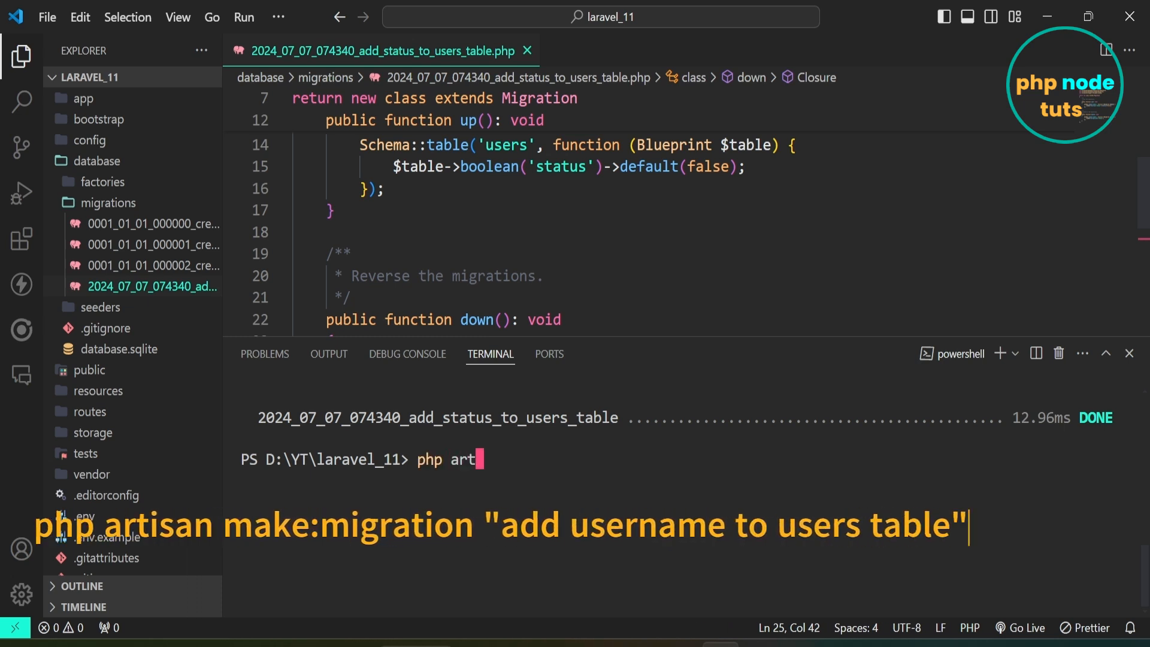
text(isan make:m)
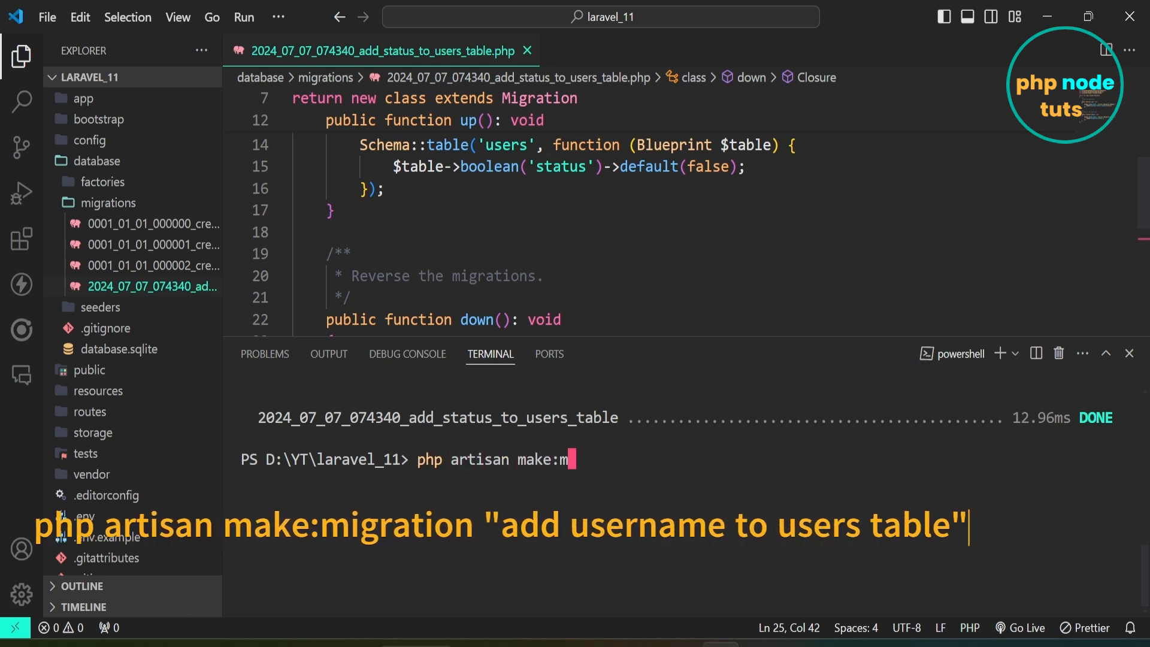
text(igration)
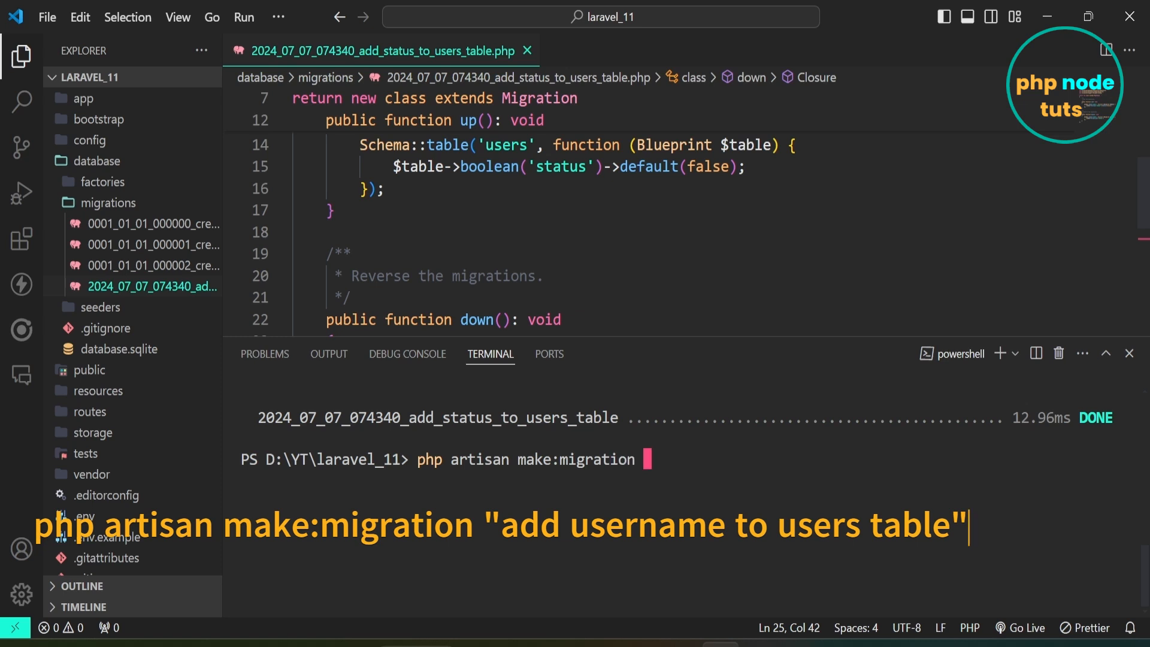
text("add)
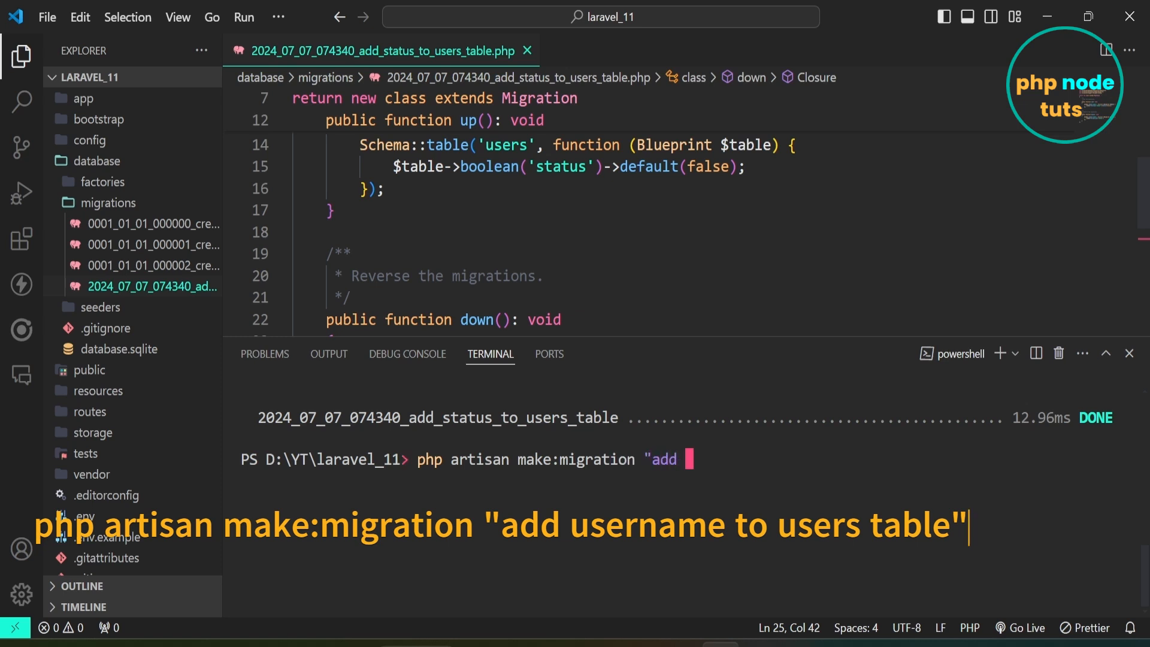
text(use)
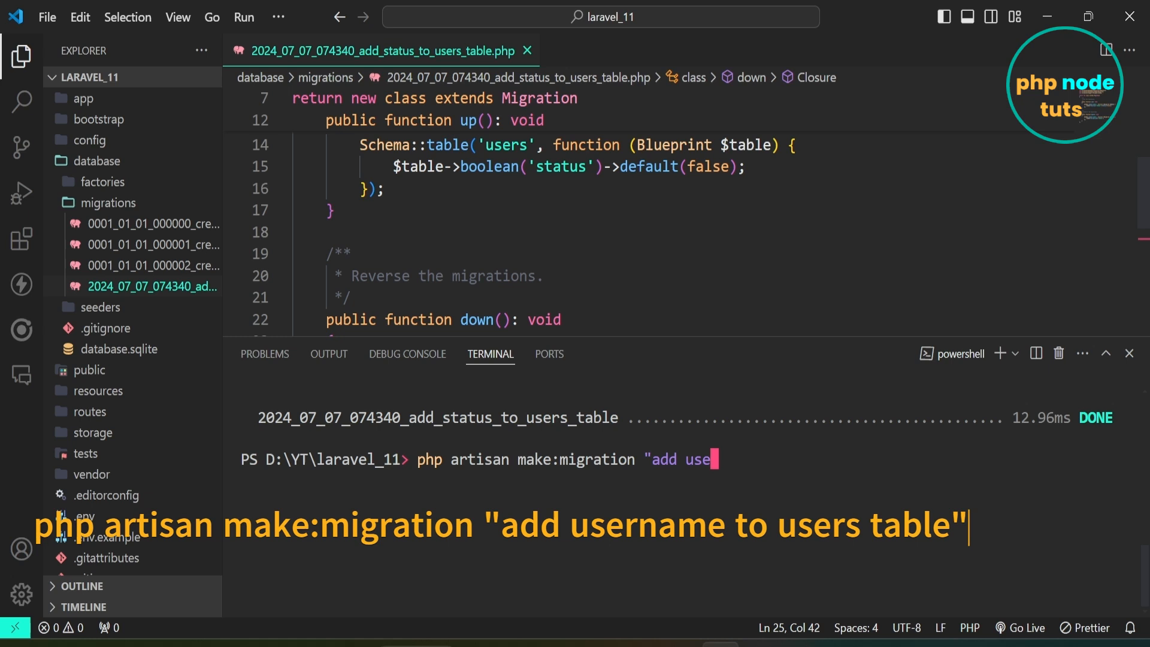
text(rname to)
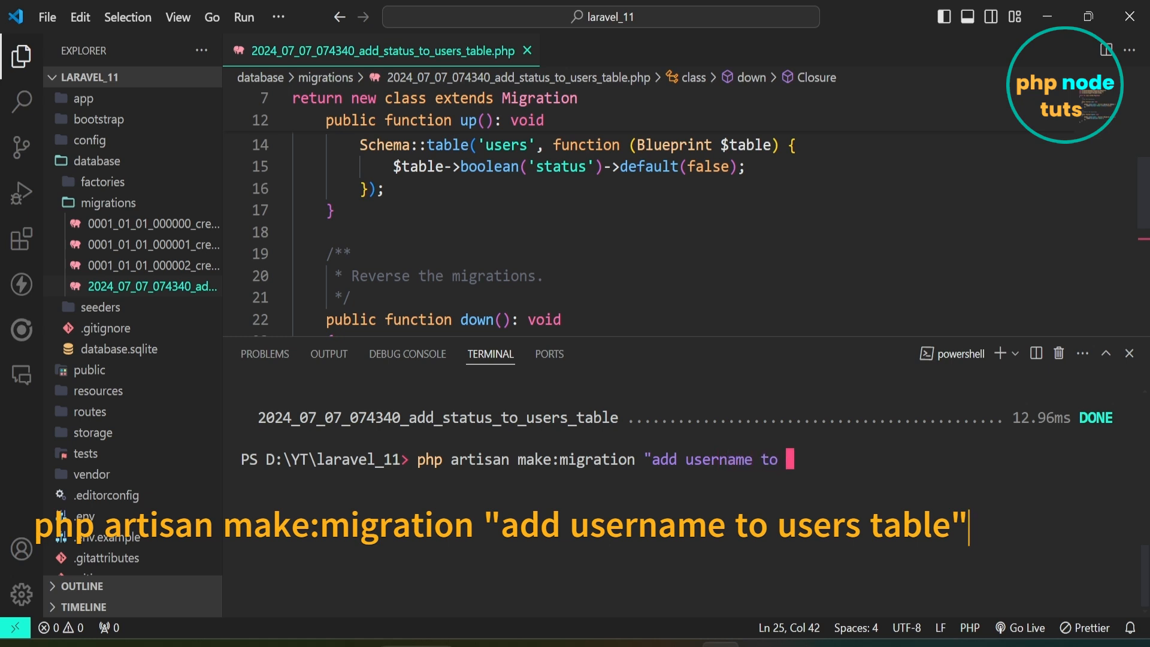
text(users)
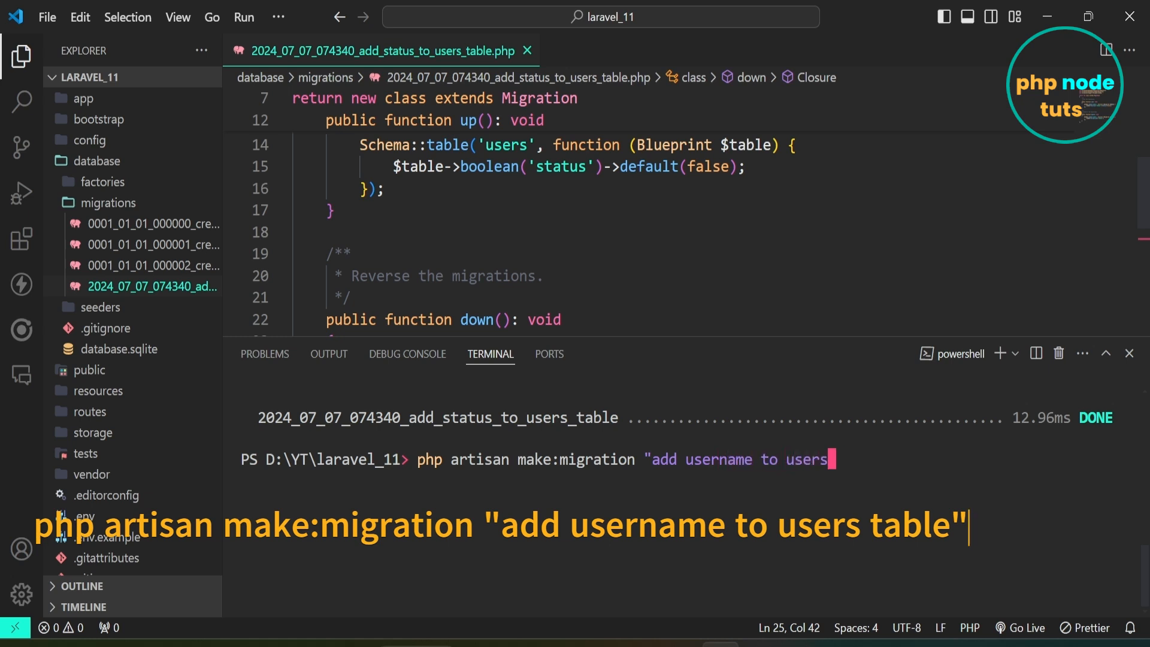
text(table)
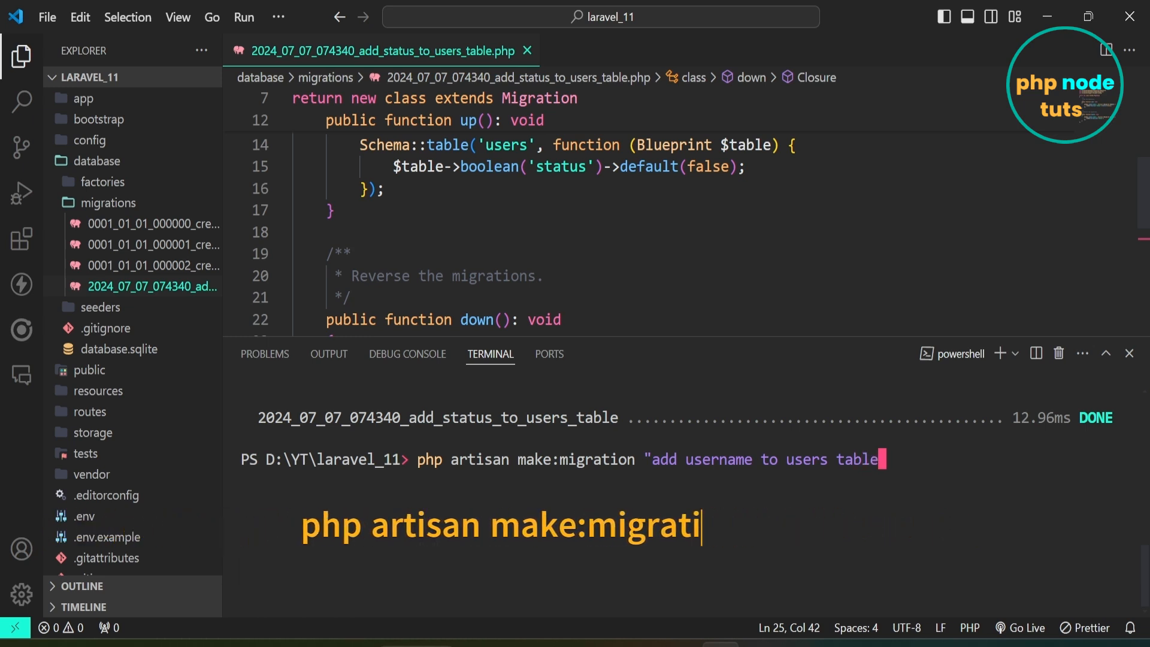
text(")
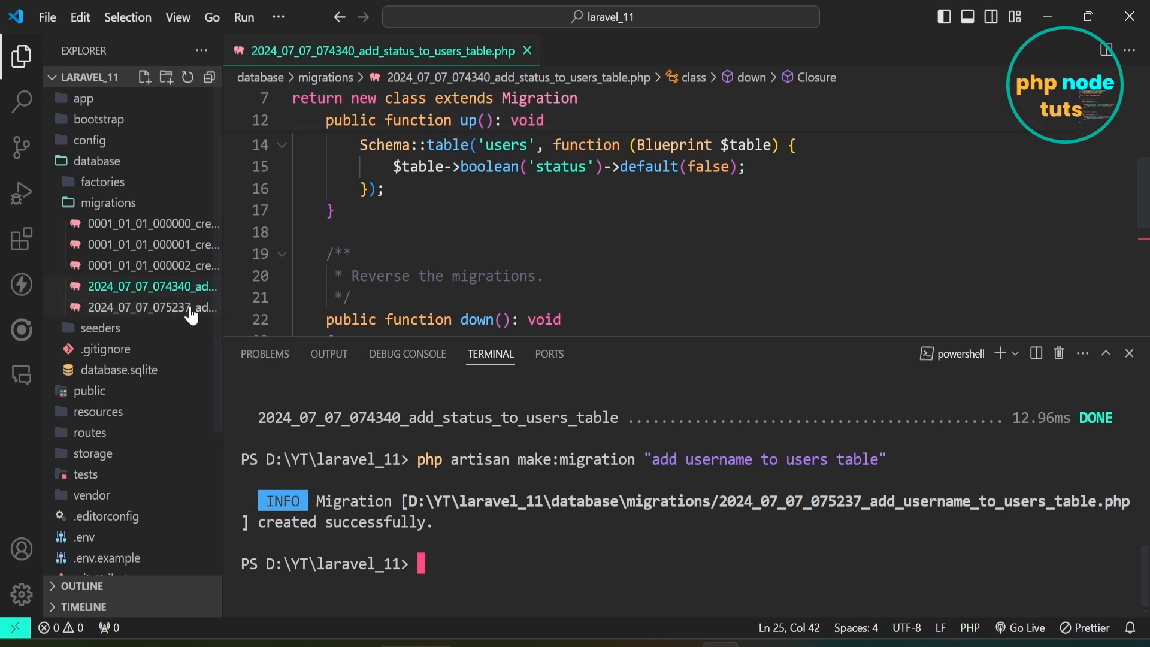
In the username migration's up(), write $table->string('username')->unique()->after('email');
click(146, 306)
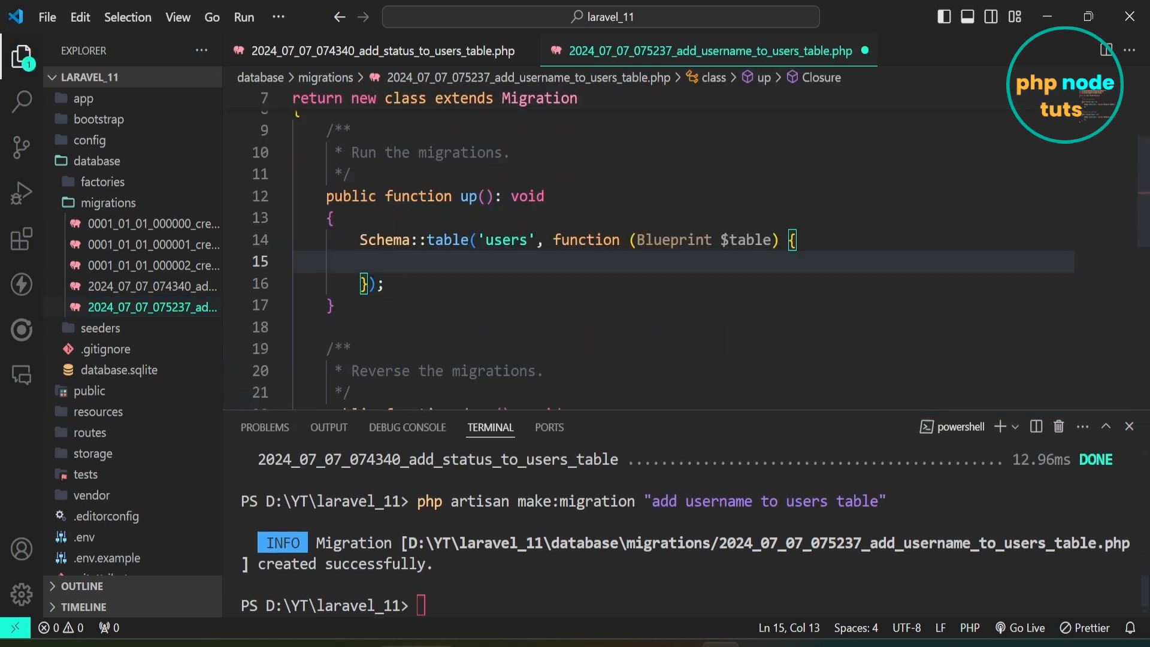
text($table)
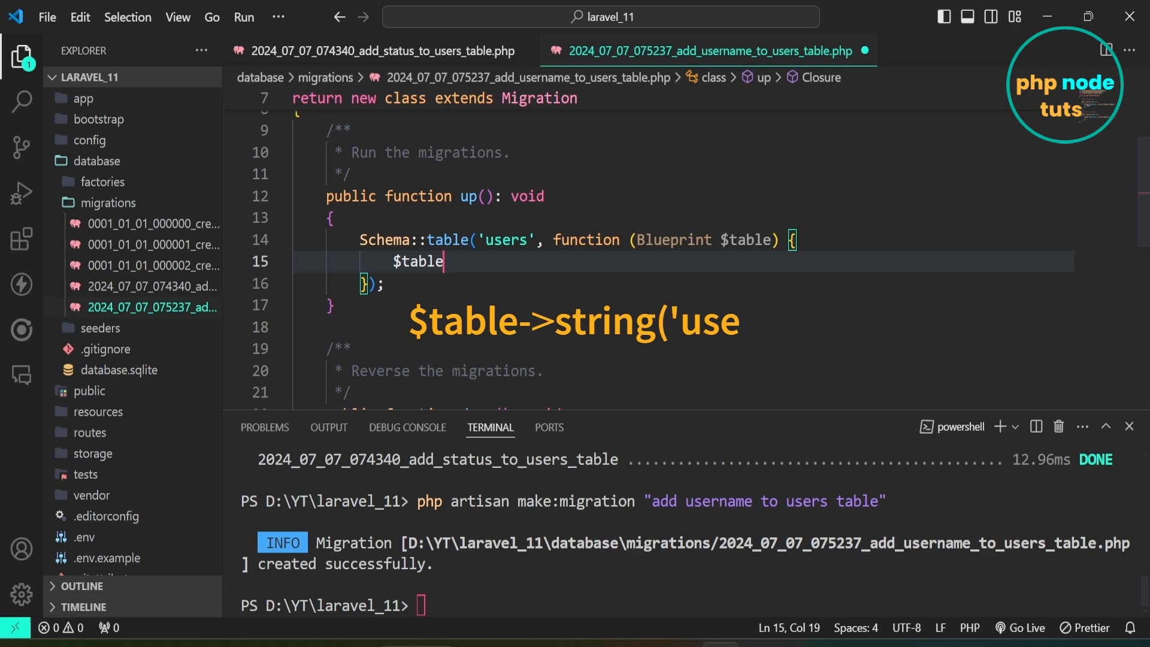
text(->)
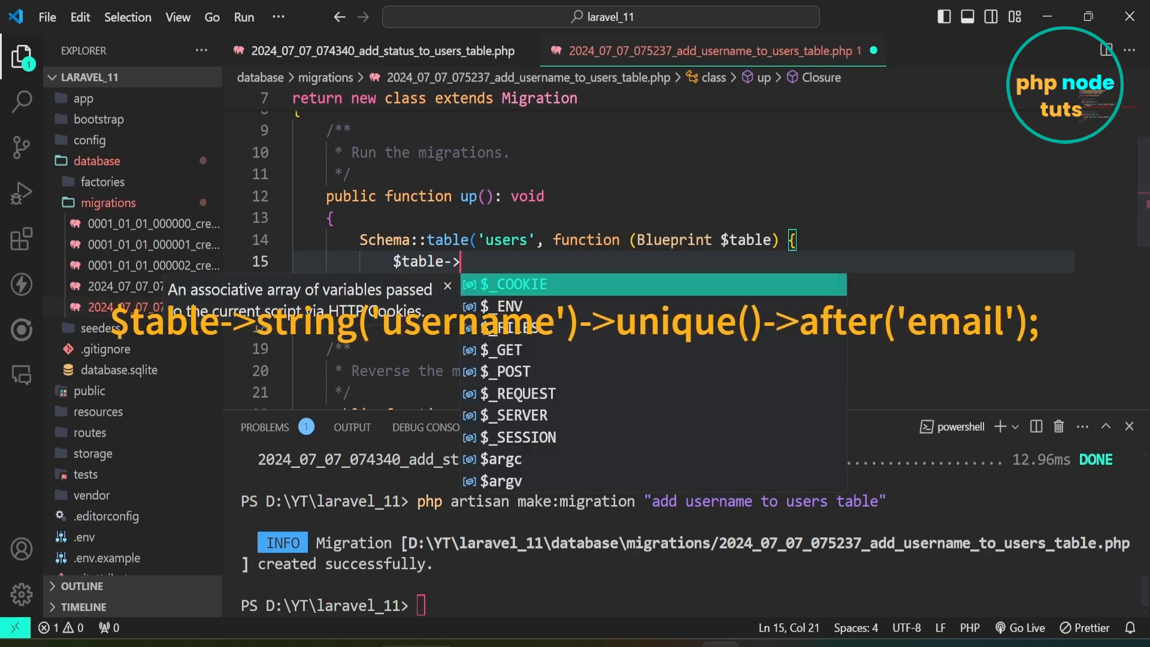
text(string()
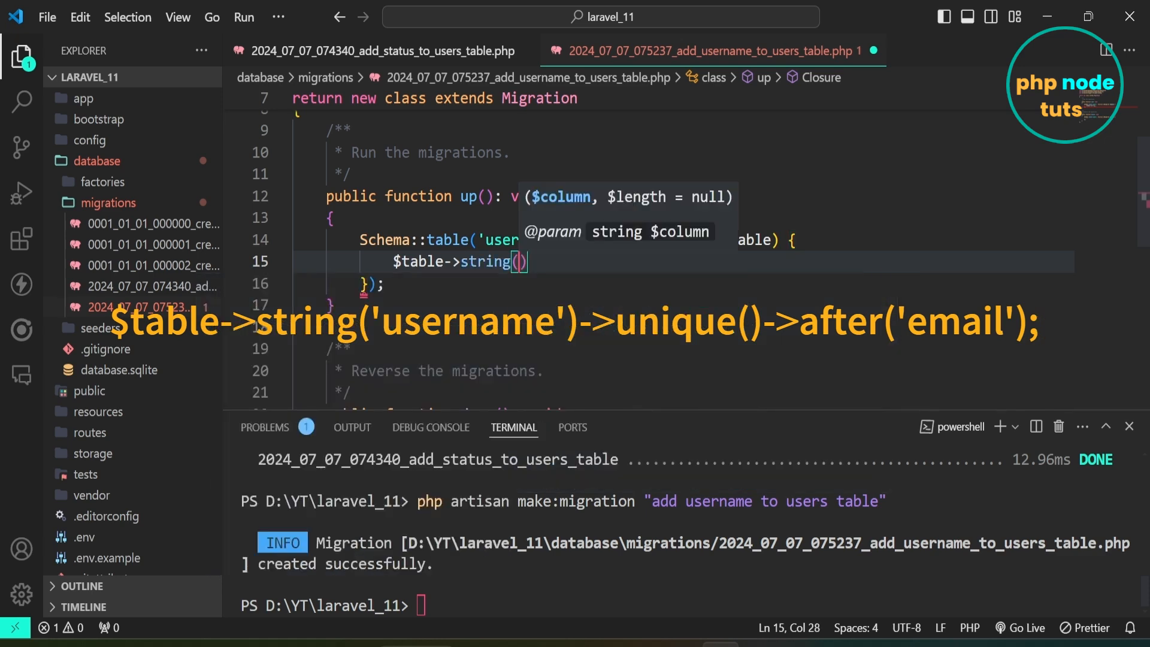
text(username')
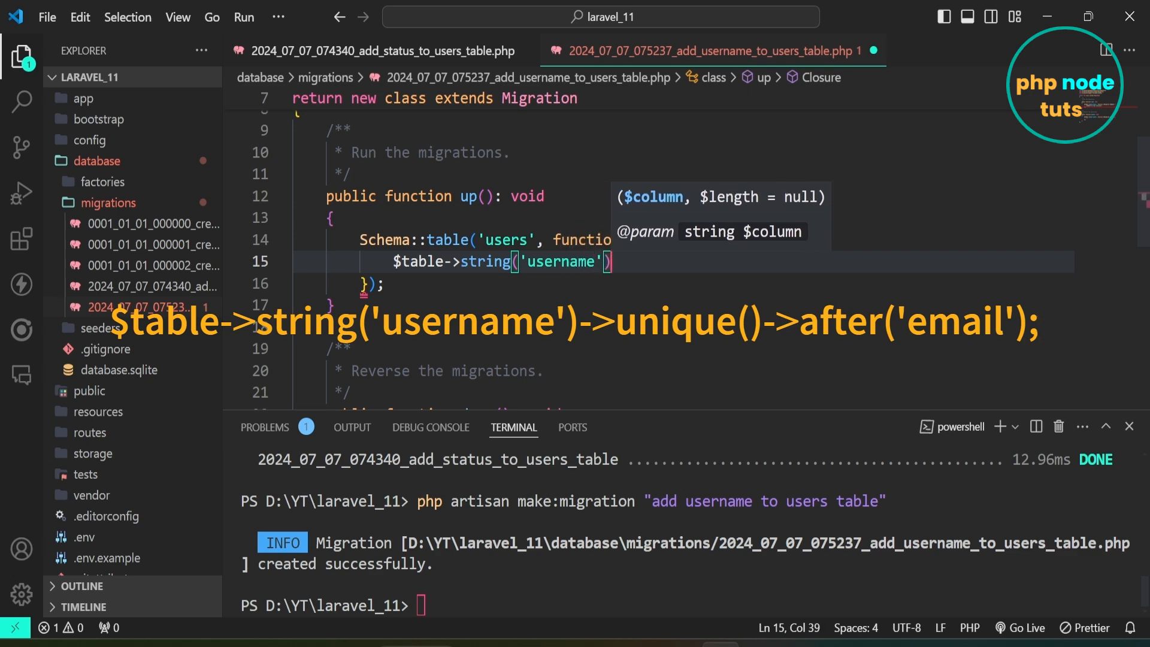
text(->)
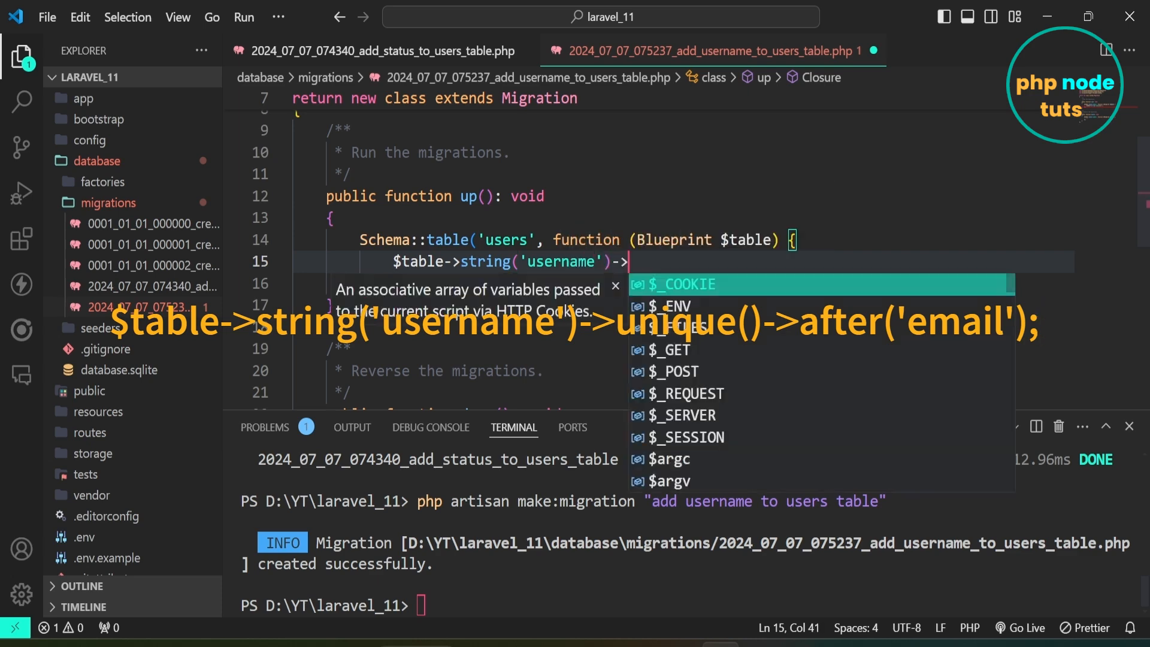
text(unique()
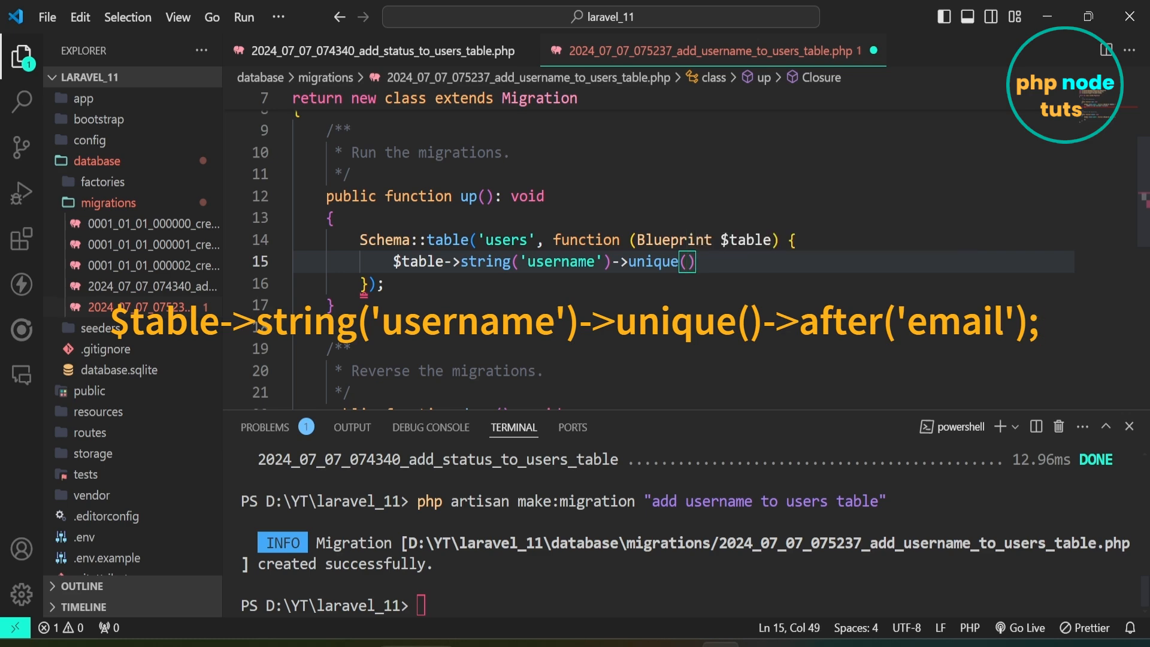
text(->afte)
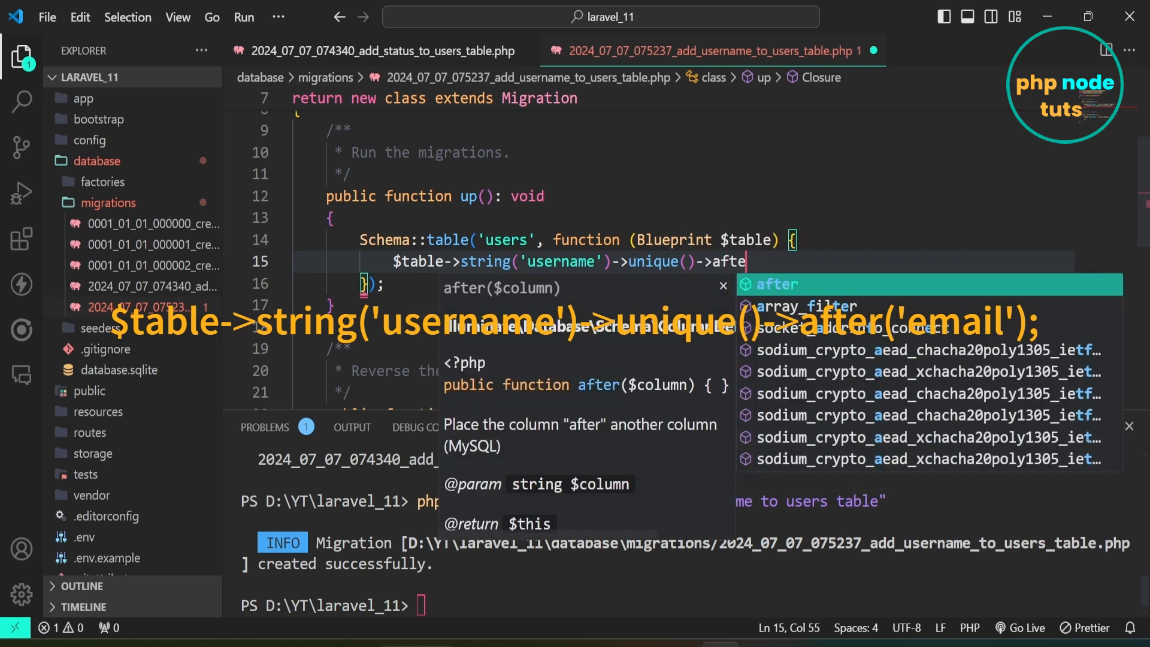
key(Tab)
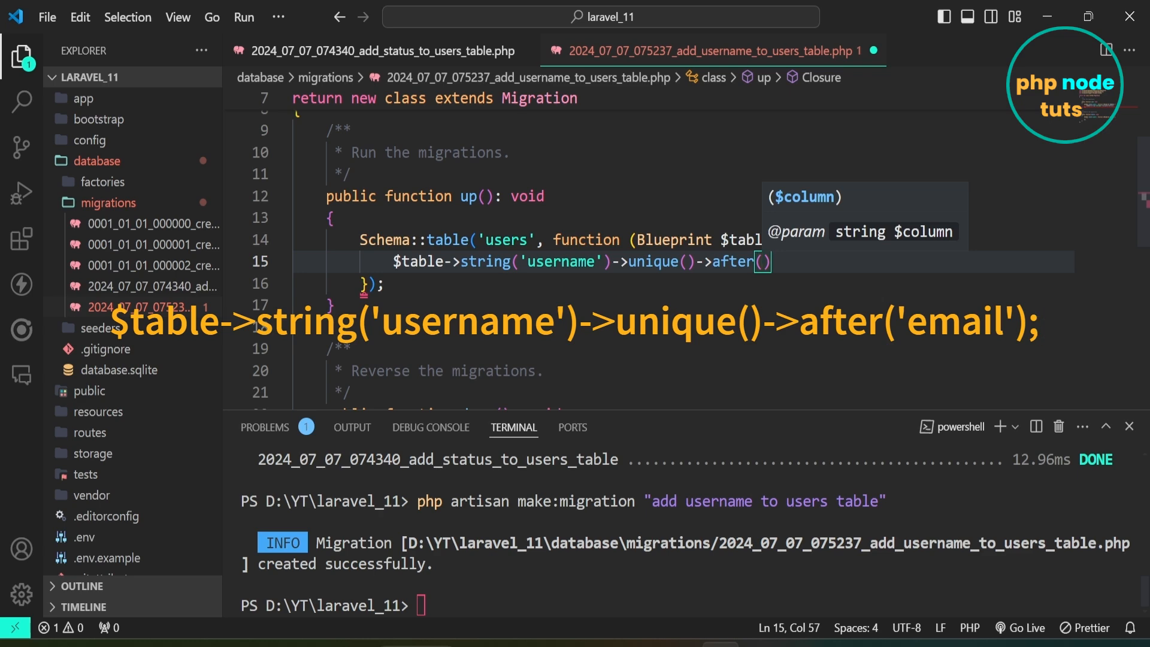
text('email')
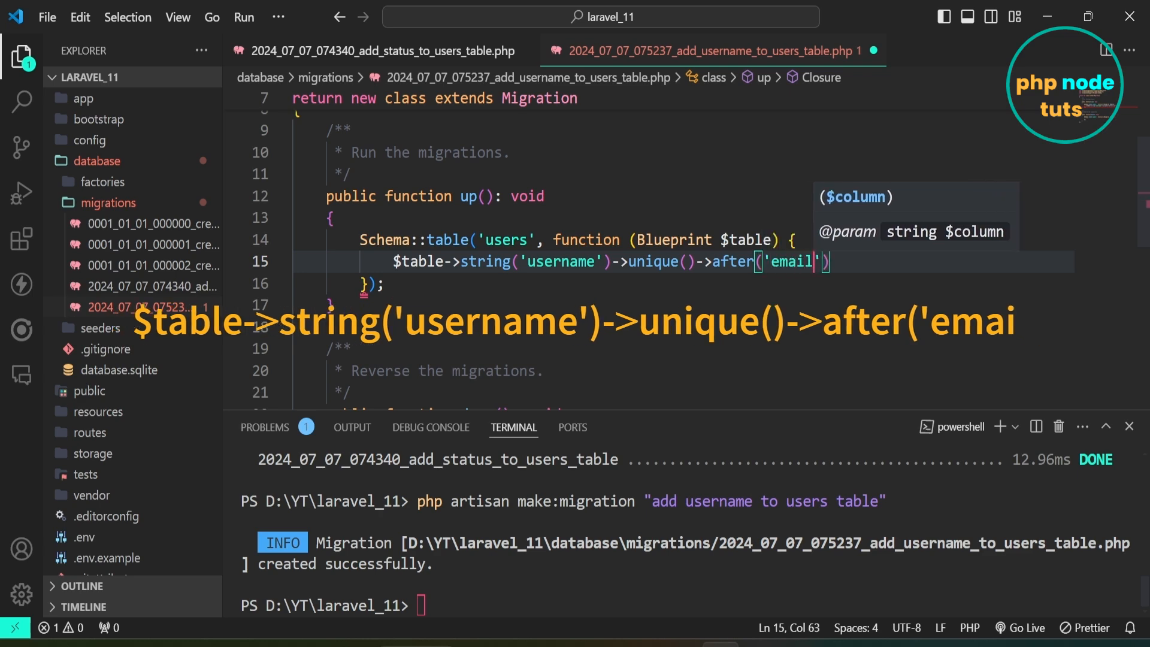
text(;)
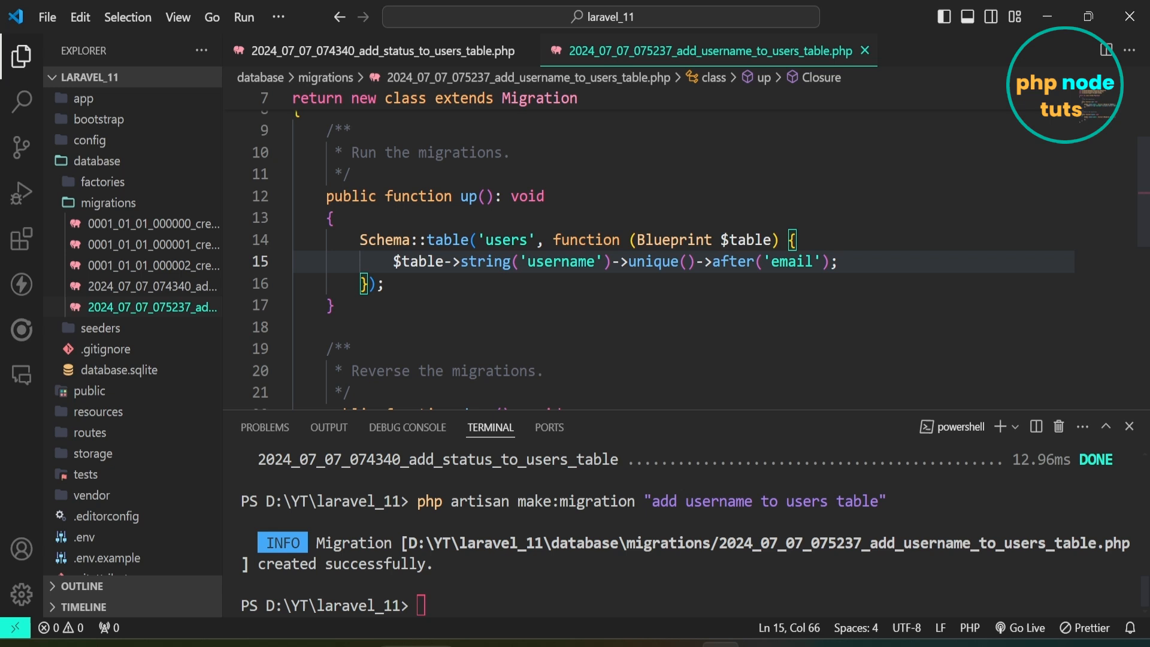
scroll(down, 3)
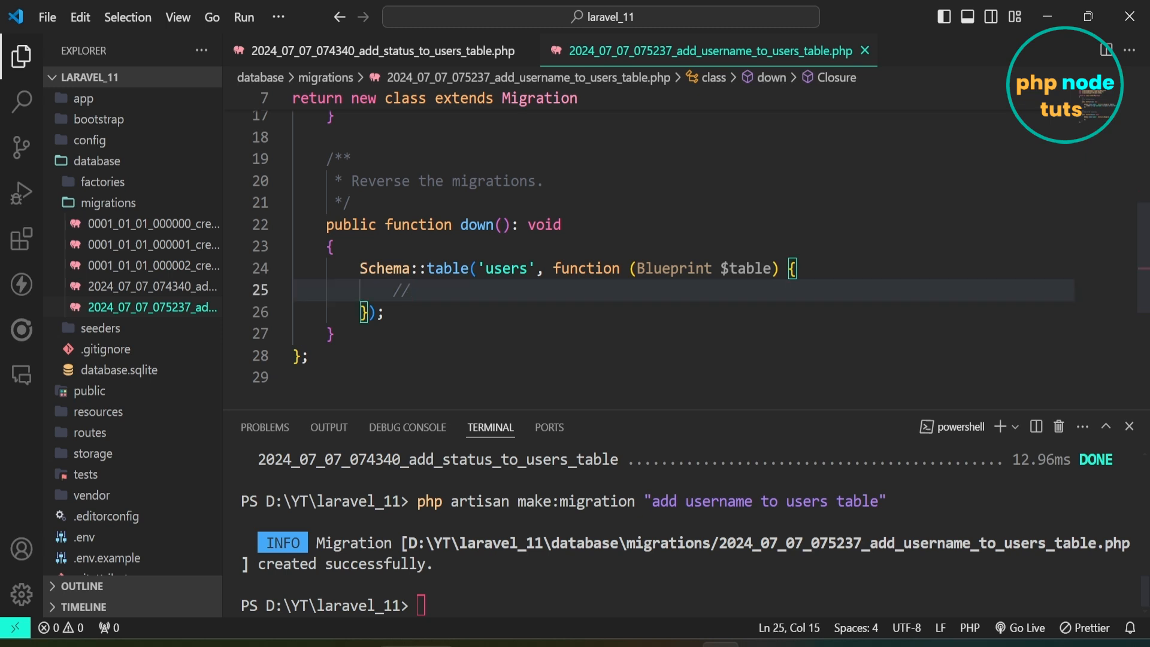
In down(), write $table->dropColumn('username'); choosing dropColumn from IntelliSense
text($table->dropColumn('username');)
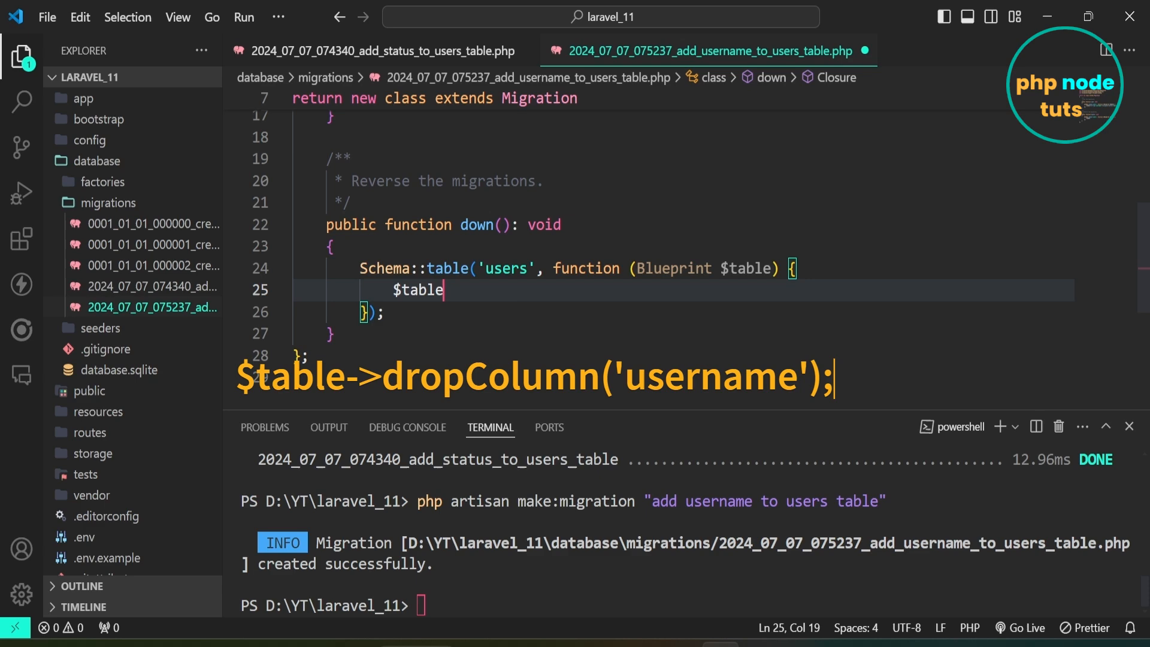
text(->drop)
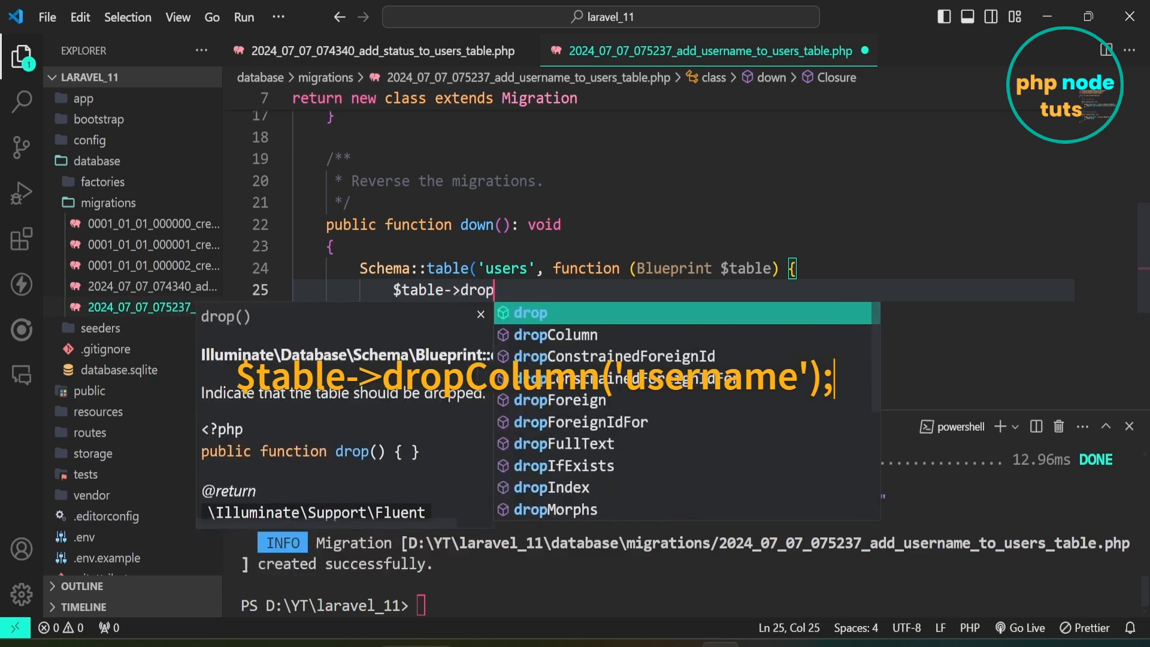
click(556, 334)
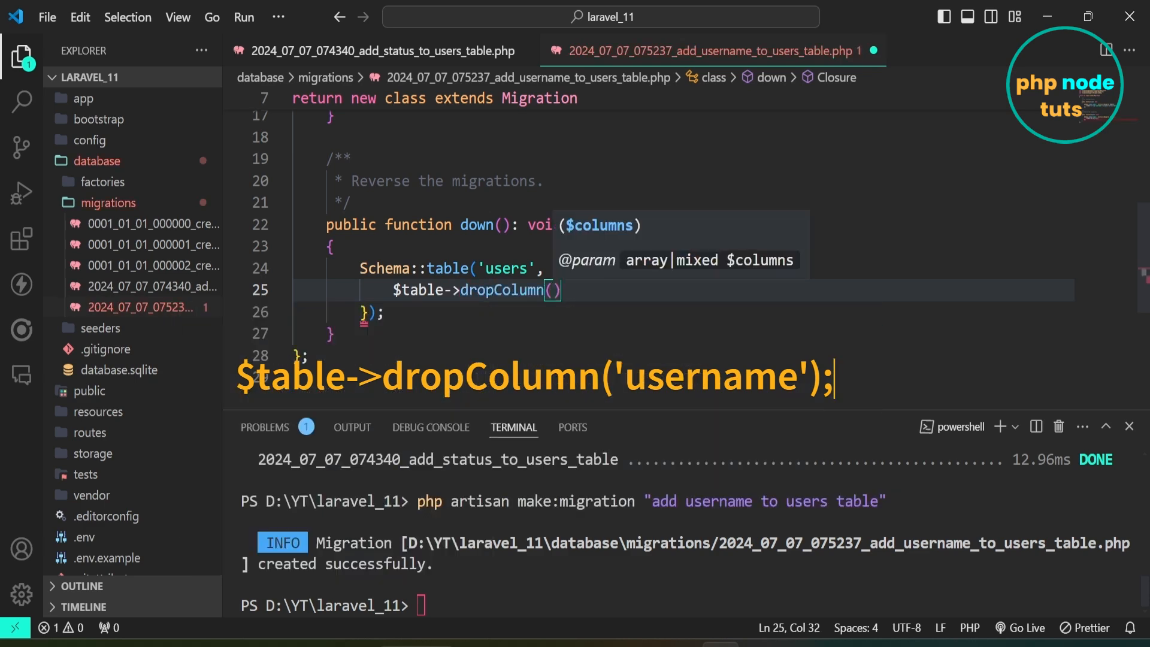
text('')
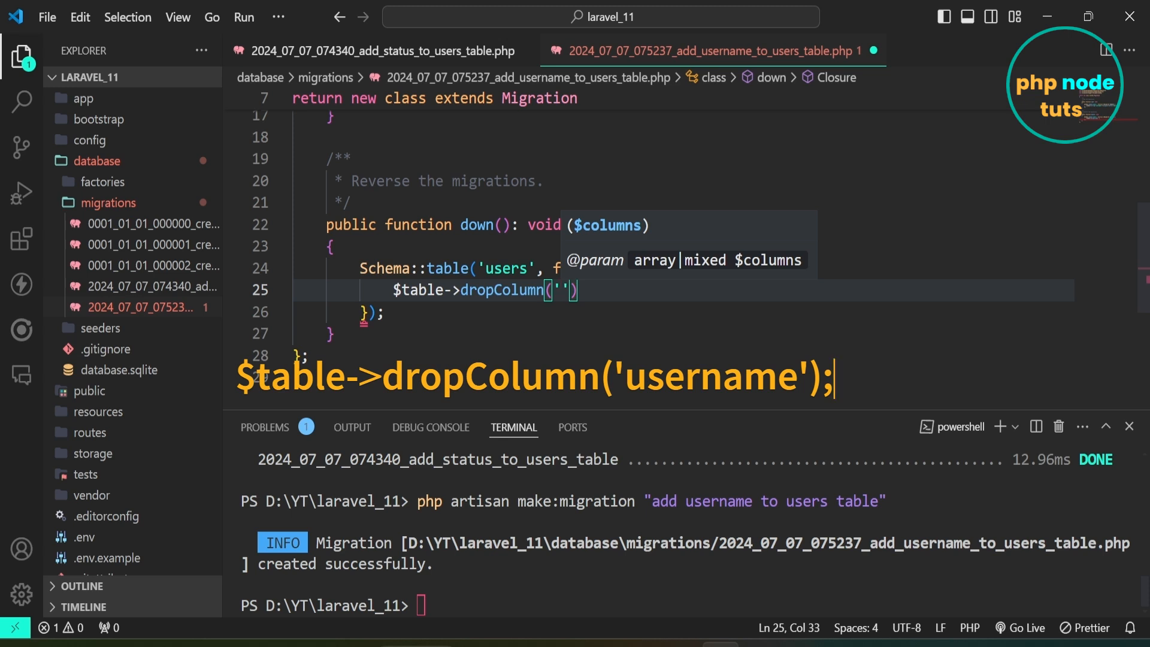
text(username)
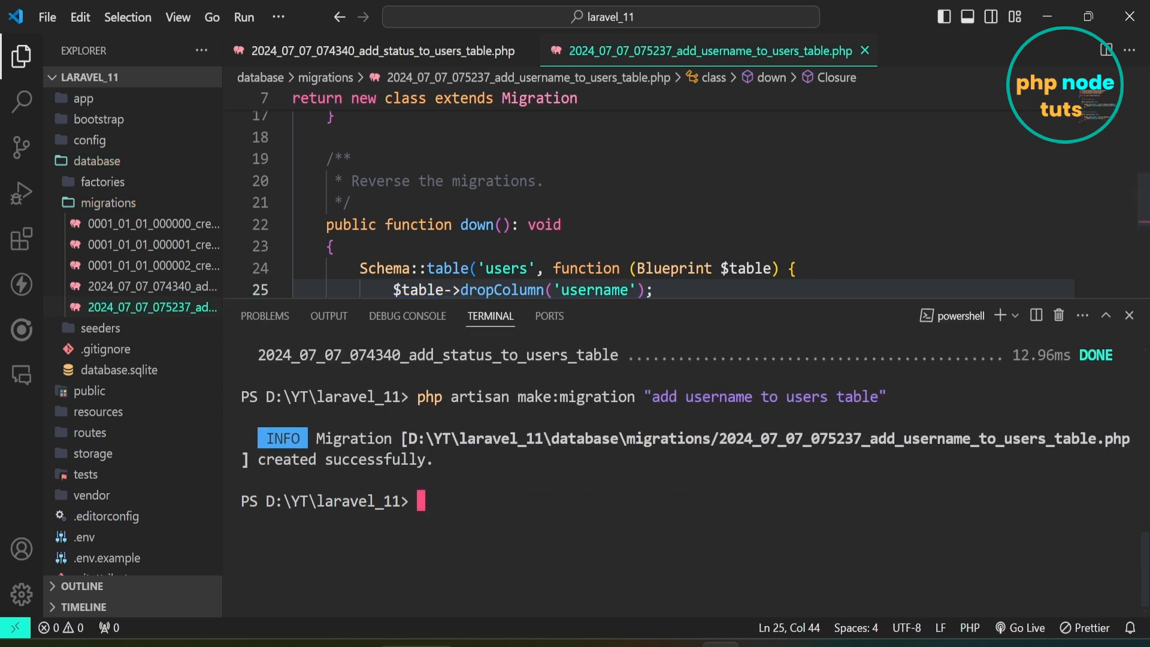
Run php artisan migrate in the terminal
text(php)
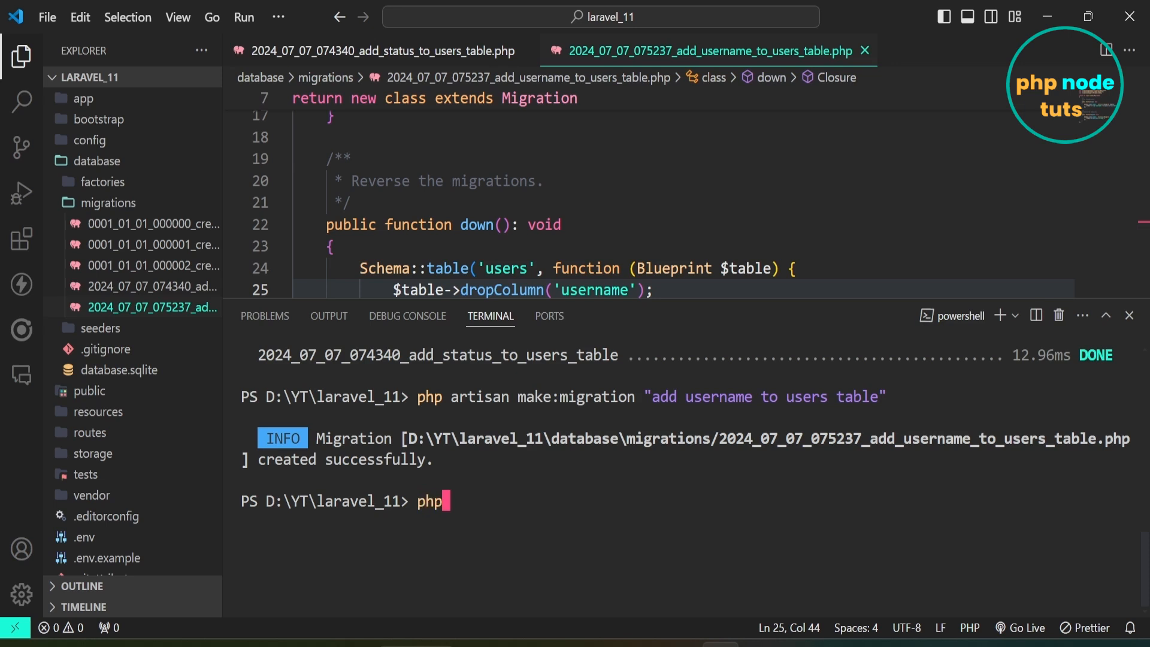
text(artisan m)
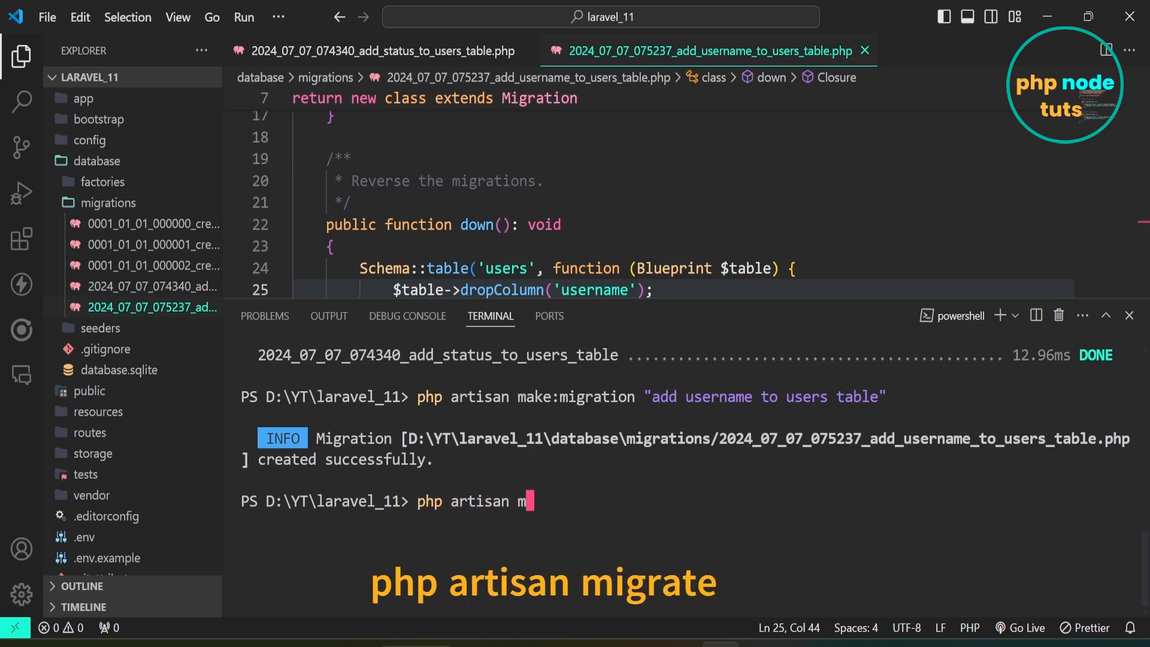
text(igrate)
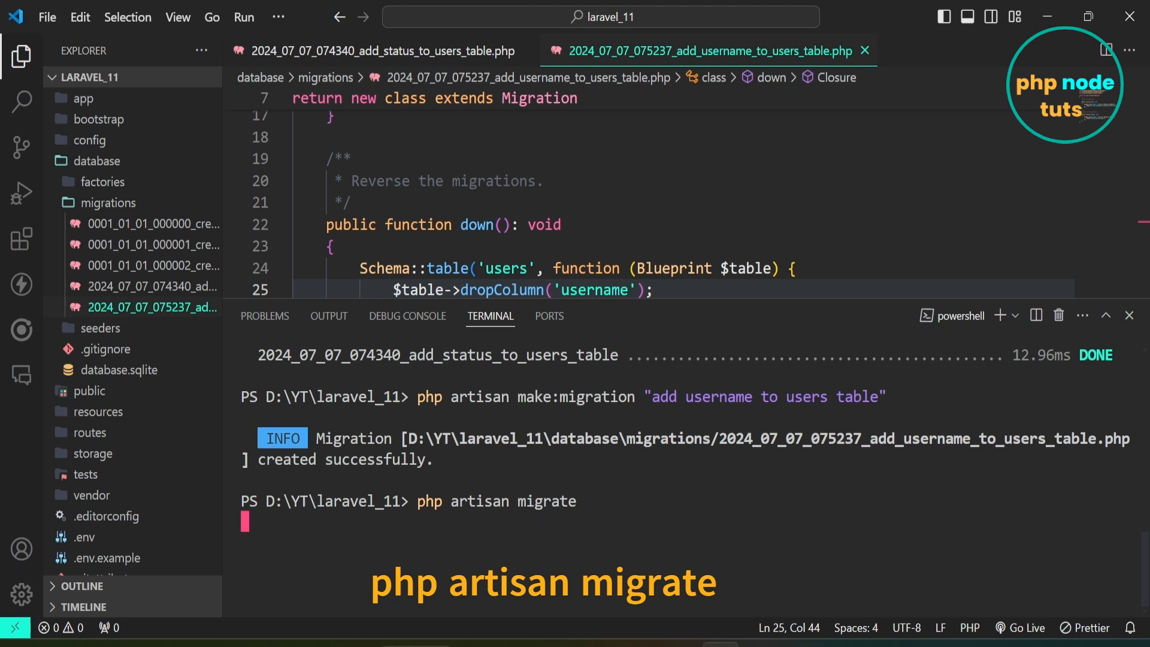
key(Enter)
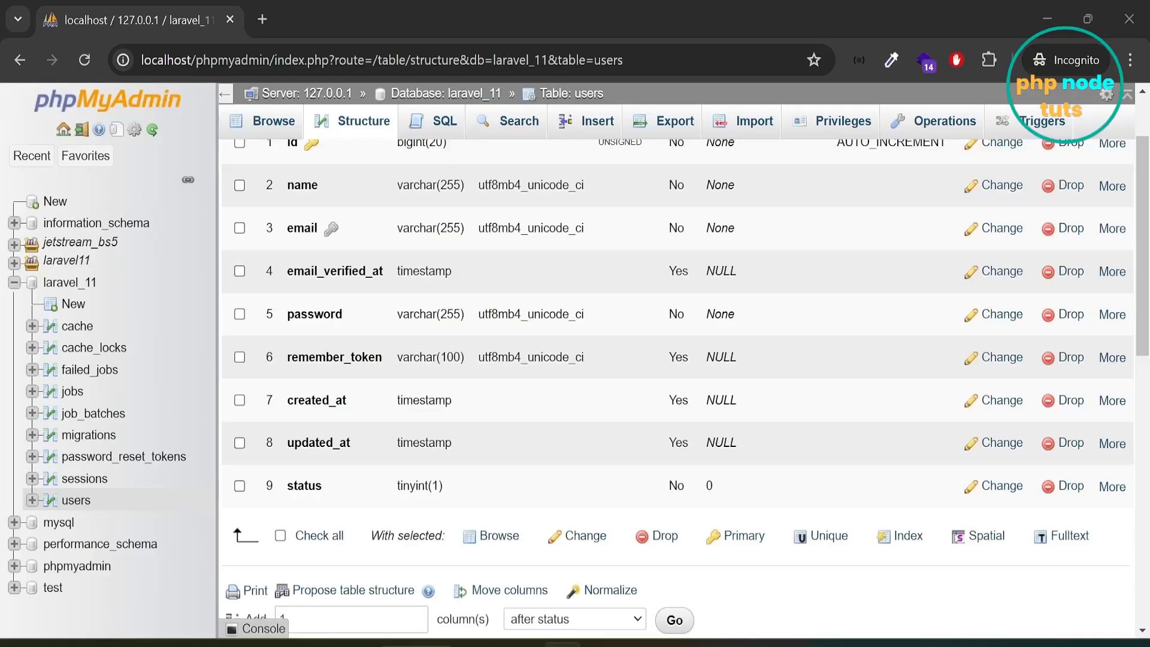
Reload the users structure to confirm a varchar(255) username column right after email
click(84, 60)
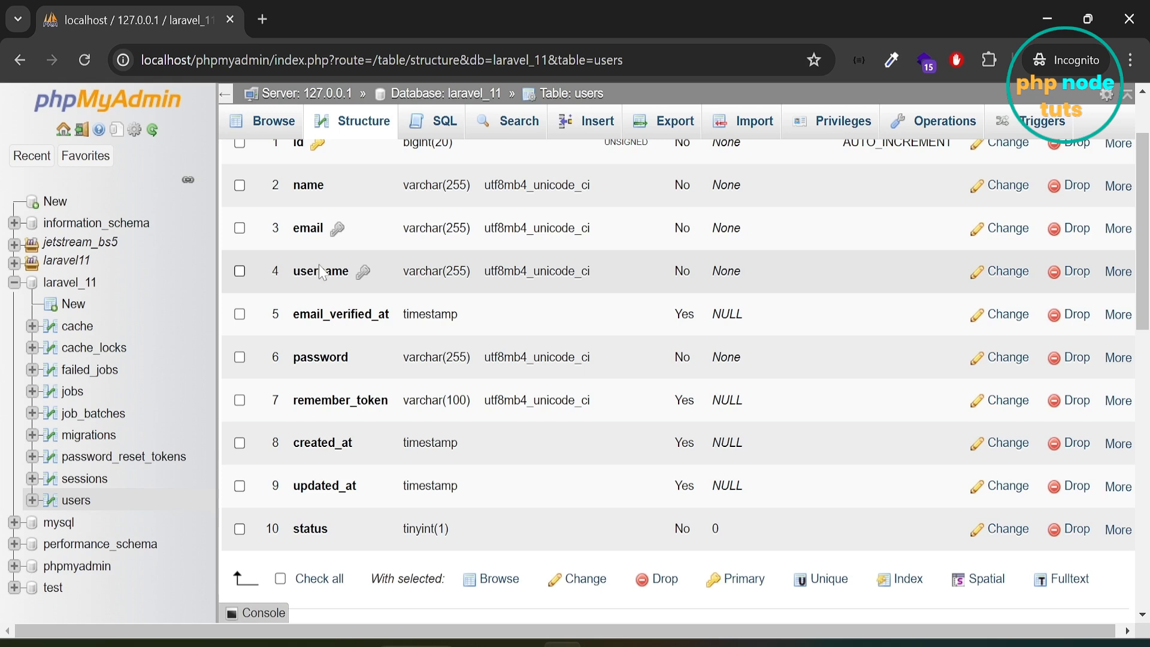
mouse_move(514, 277)
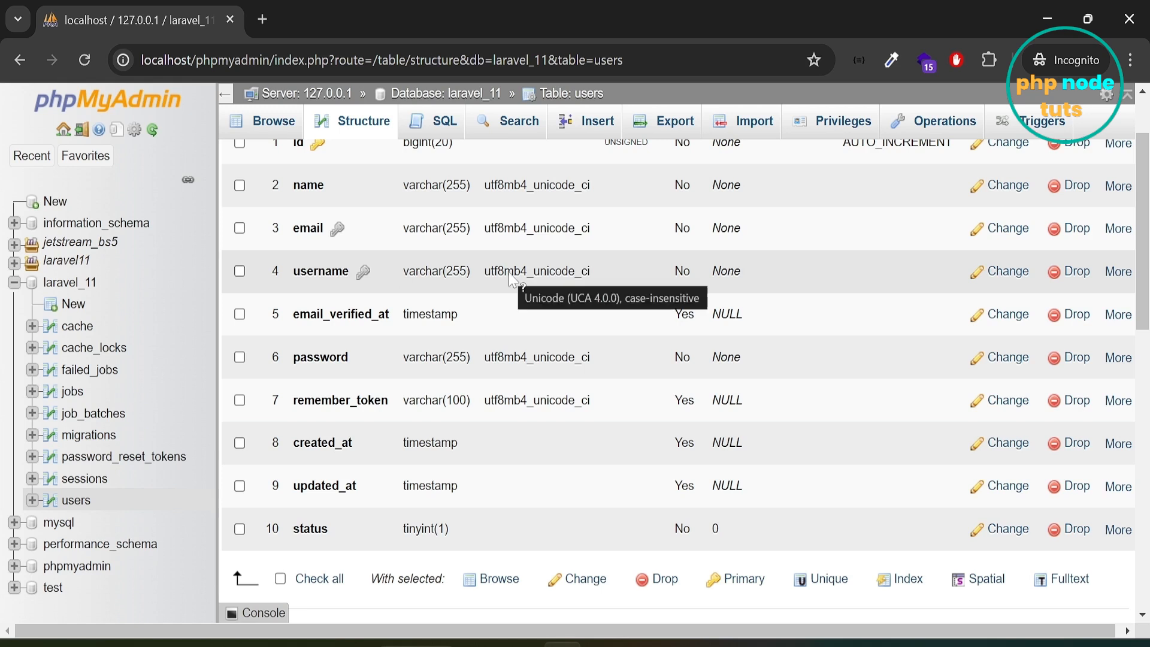